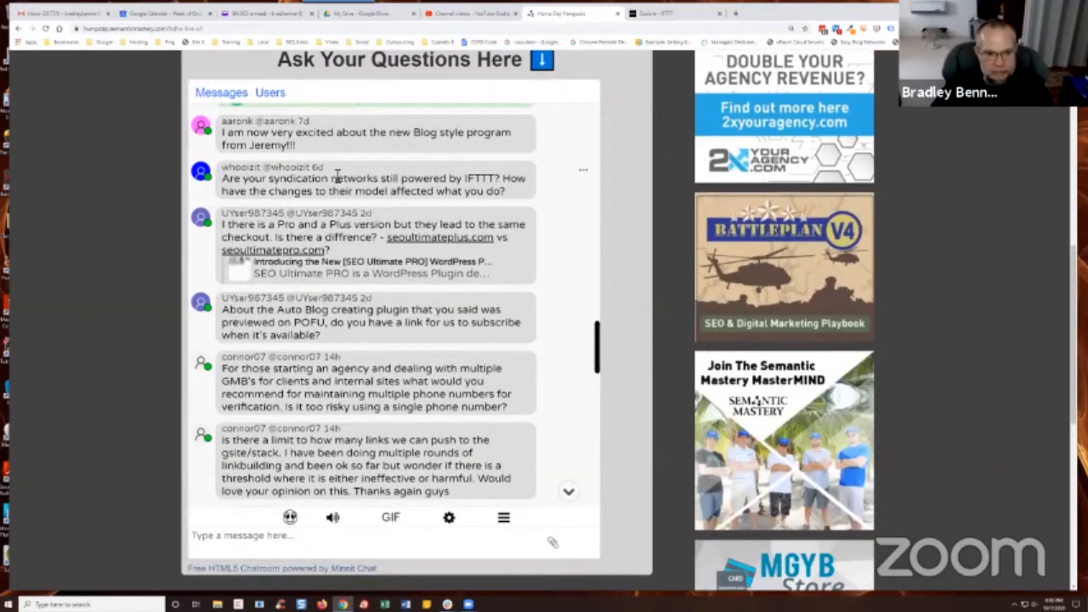
{"action": "mouse_move", "coordinate": [140, 193]}
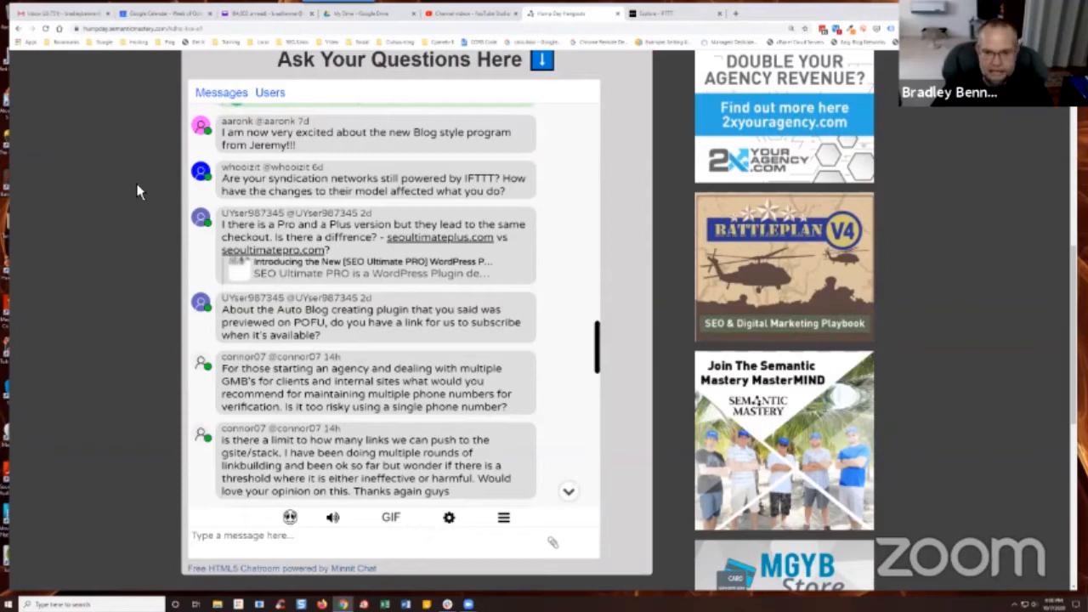
{"action": "mouse_move", "coordinate": [143, 186]}
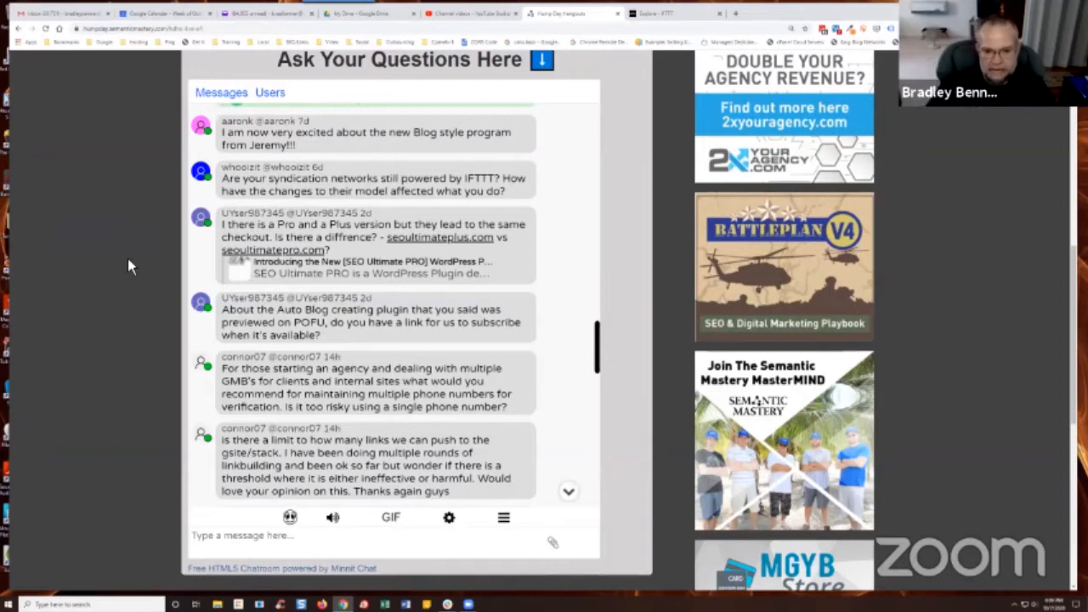
{"action": "mouse_move", "coordinate": [83, 319]}
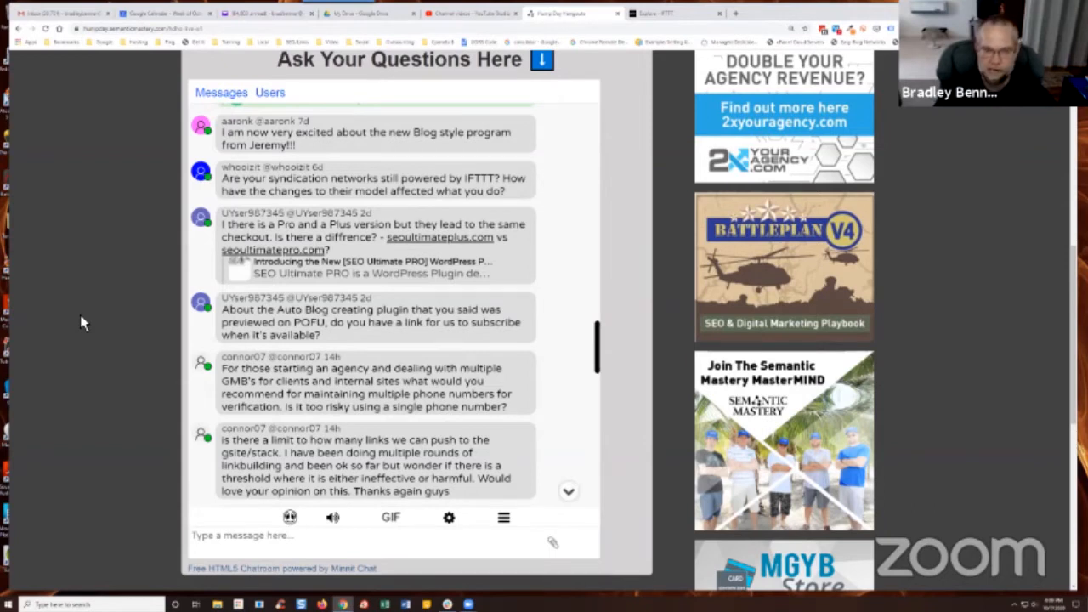
{"action": "mouse_move", "coordinate": [88, 320]}
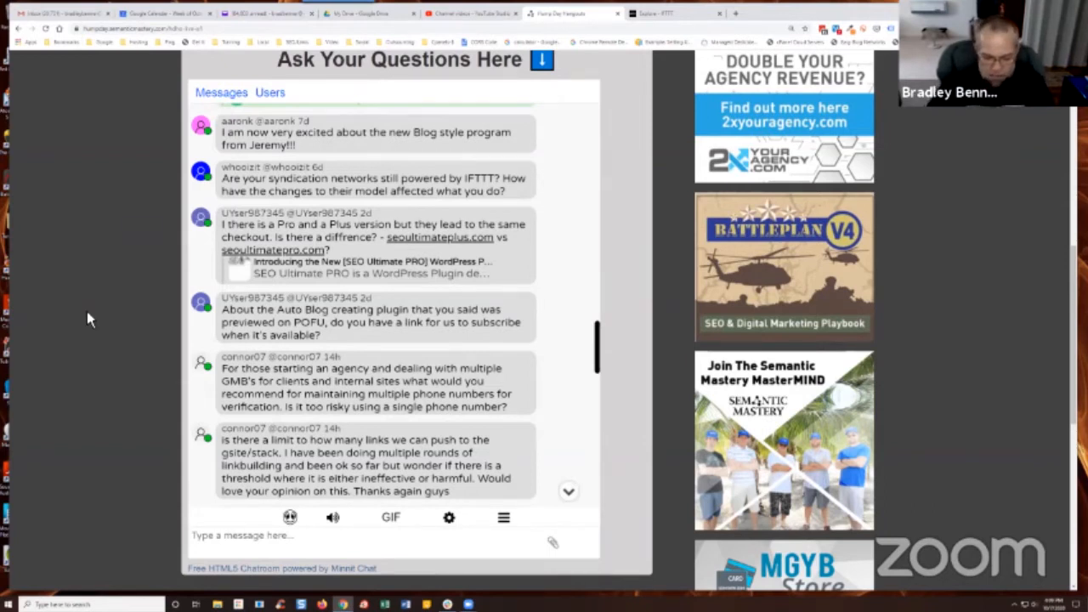
{"action": "mouse_move", "coordinate": [122, 307]}
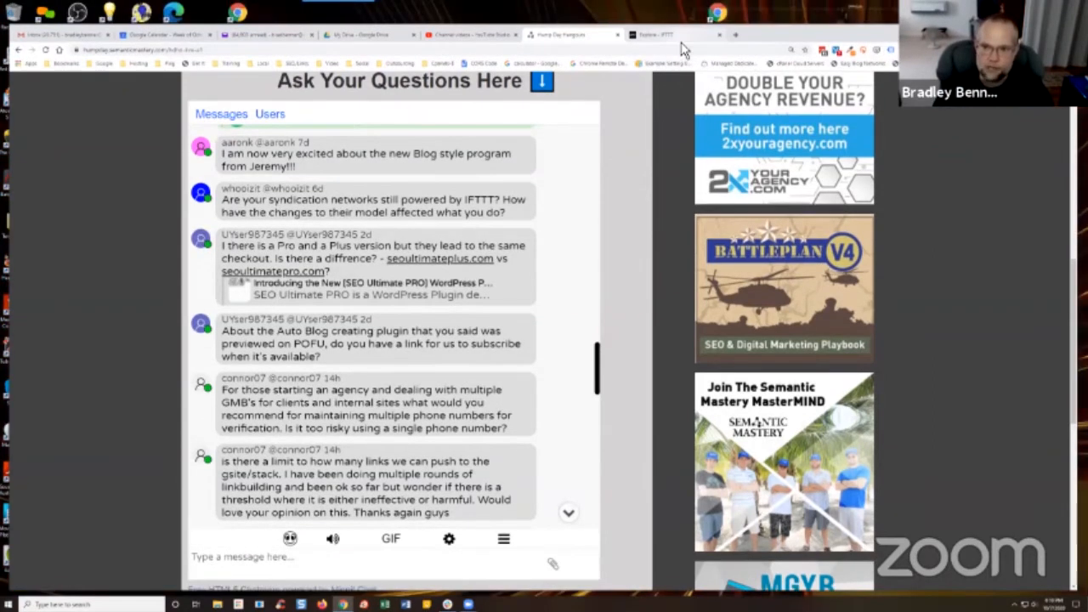
Step: Search Explore for 'RSS to' and browse results like RSS to Twitter, RSS to Delicious and RSS to Blogger
{"action": "left_click", "coordinate": [681, 34]}
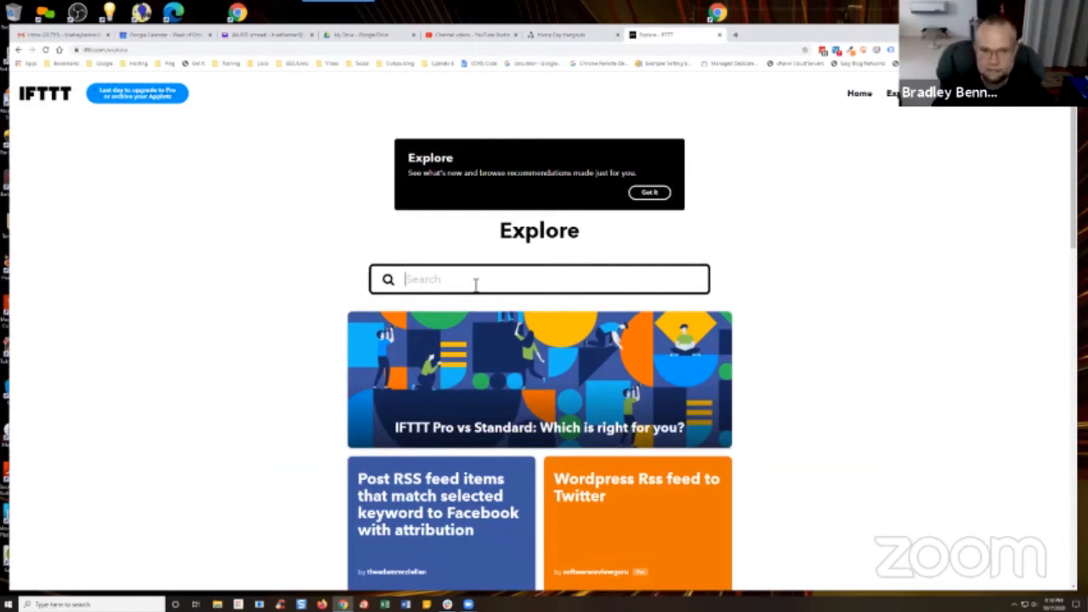
{"action": "type", "text": "R"}
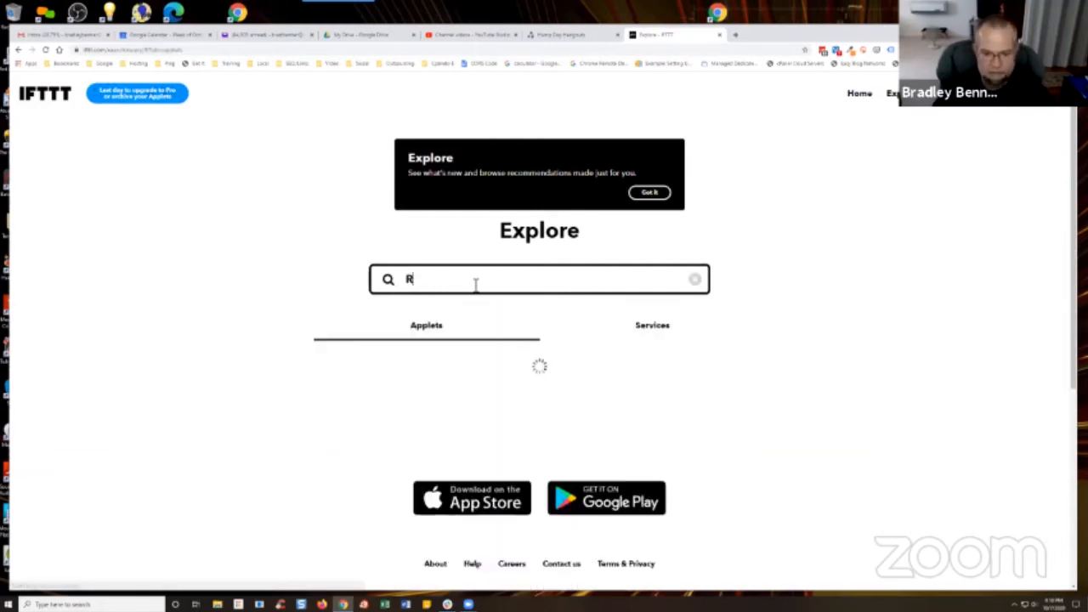
{"action": "type", "text": "SS to WP"}
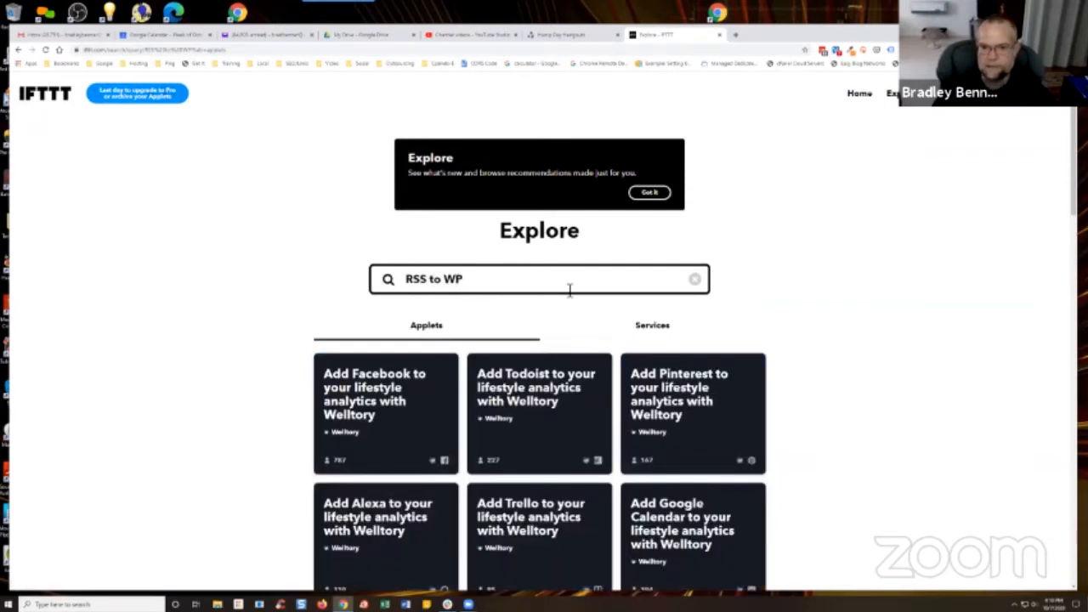
{"action": "scroll", "scroll_direction": "down", "scroll_amount": 3}
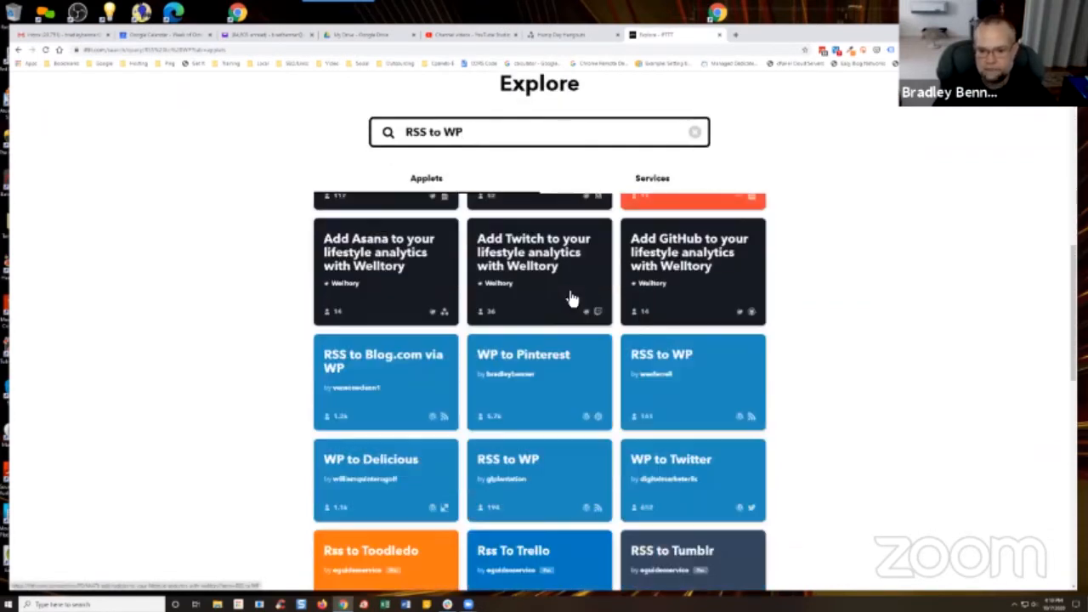
{"action": "scroll", "scroll_direction": "down", "scroll_amount": 3}
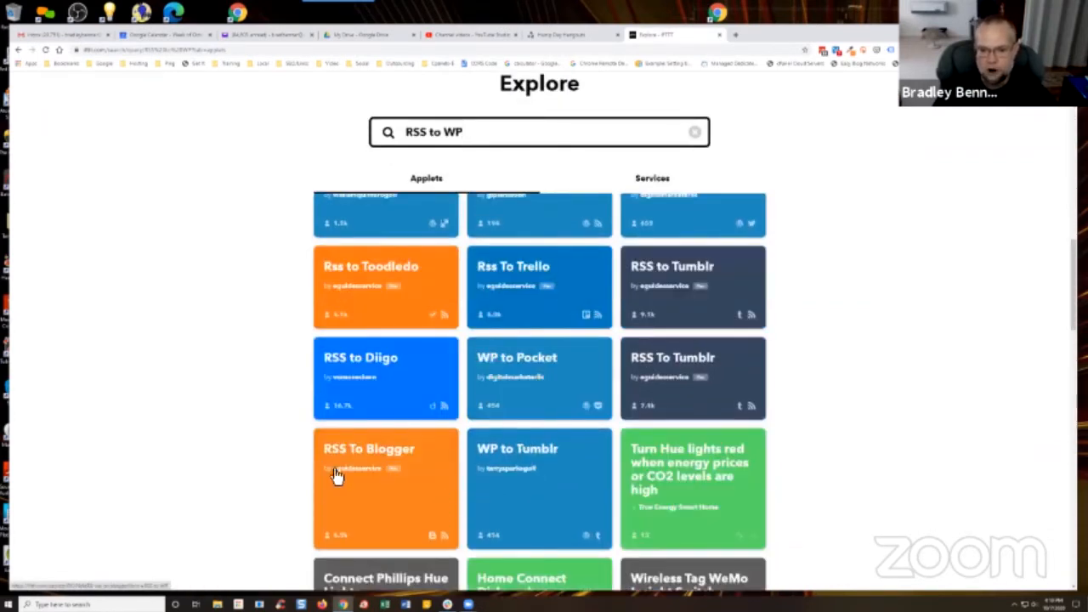
{"action": "scroll", "scroll_direction": "down", "scroll_amount": 3}
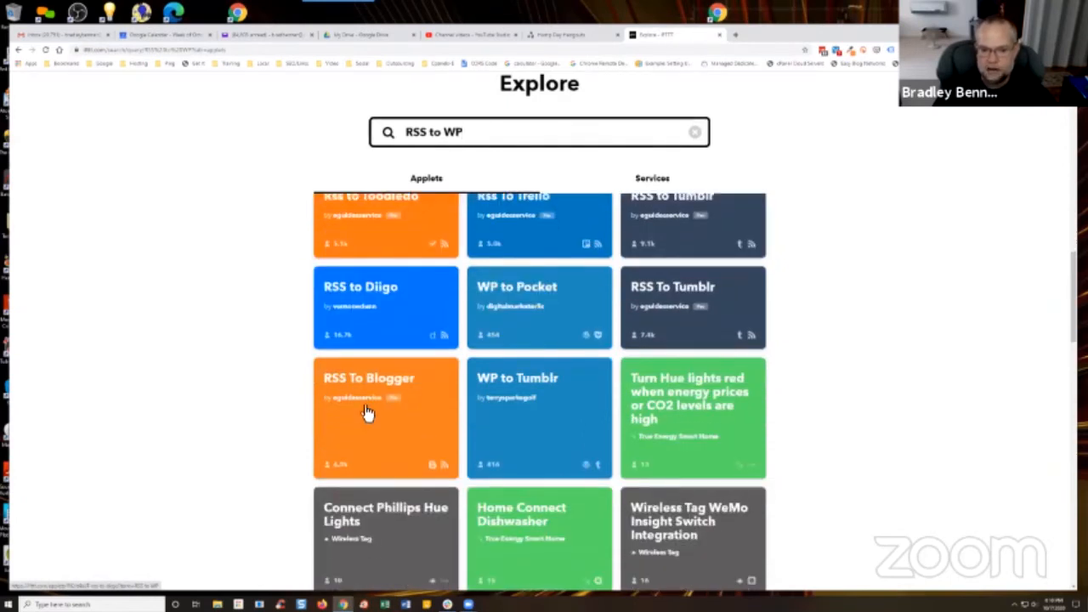
{"action": "mouse_move", "coordinate": [518, 321]}
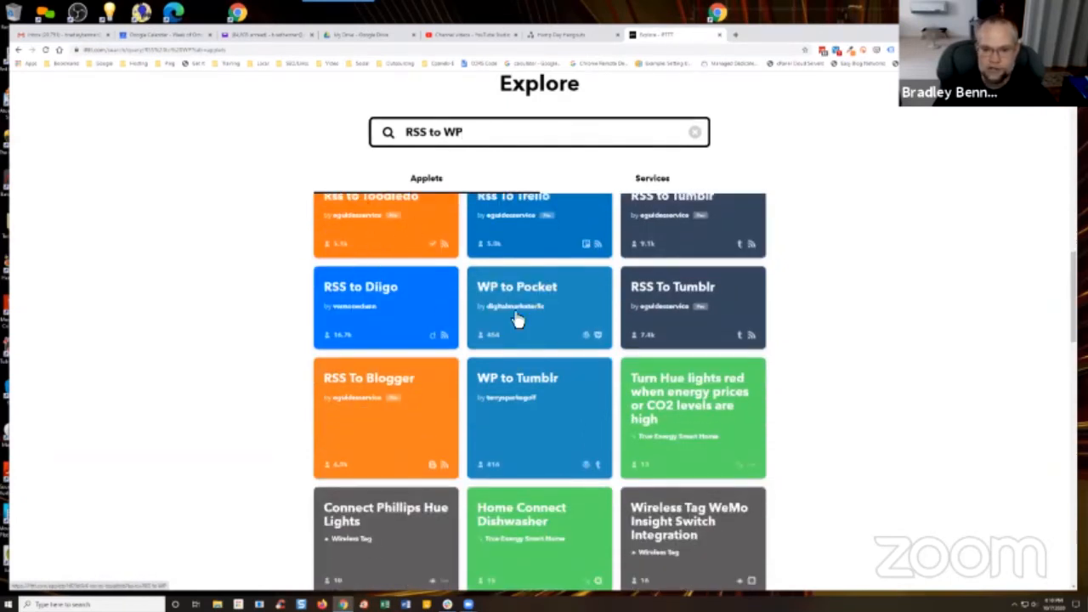
{"action": "scroll", "scroll_direction": "down", "scroll_amount": 3}
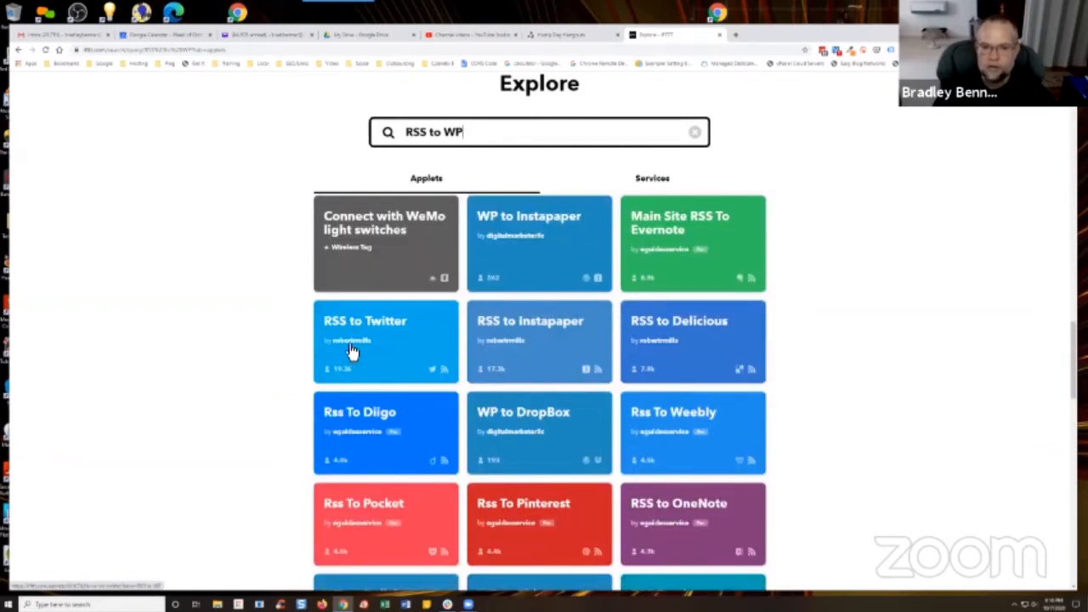
{"action": "mouse_move", "coordinate": [672, 344]}
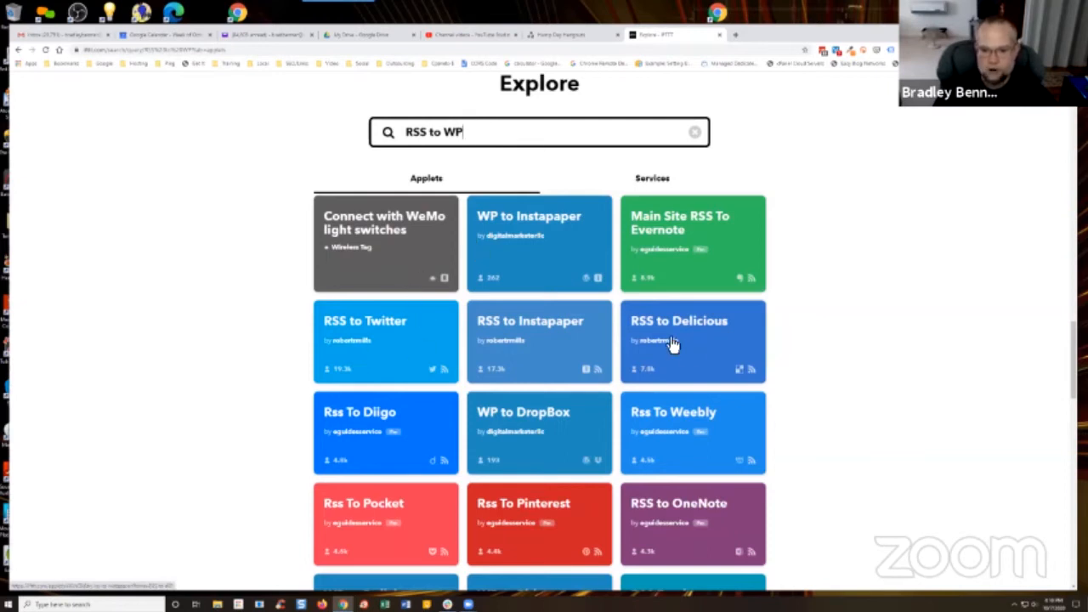
{"action": "scroll", "scroll_direction": "down", "scroll_amount": 3}
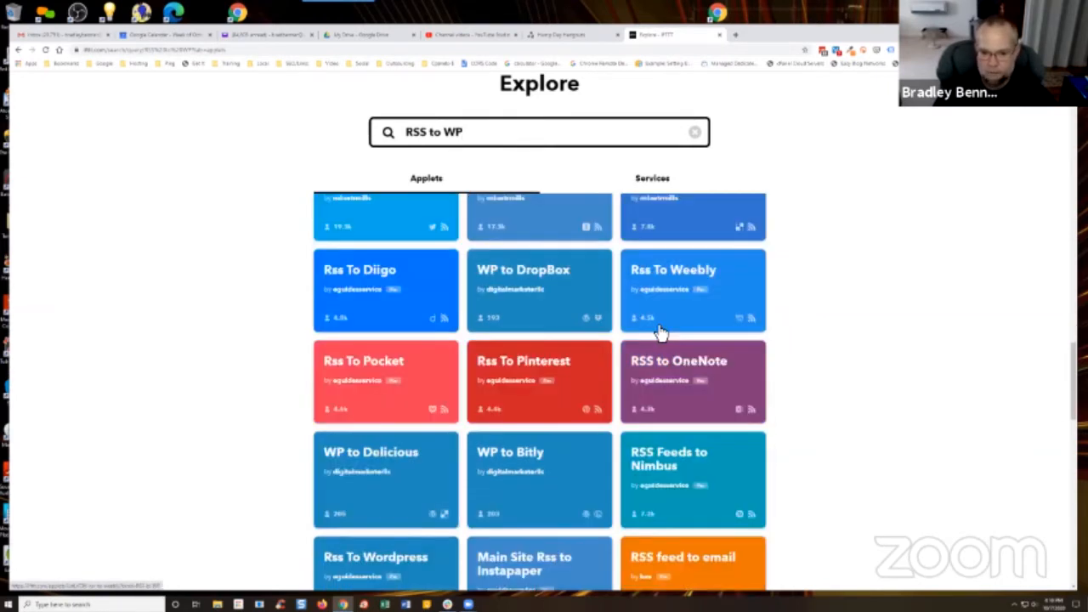
{"action": "scroll", "scroll_direction": "down", "scroll_amount": 3}
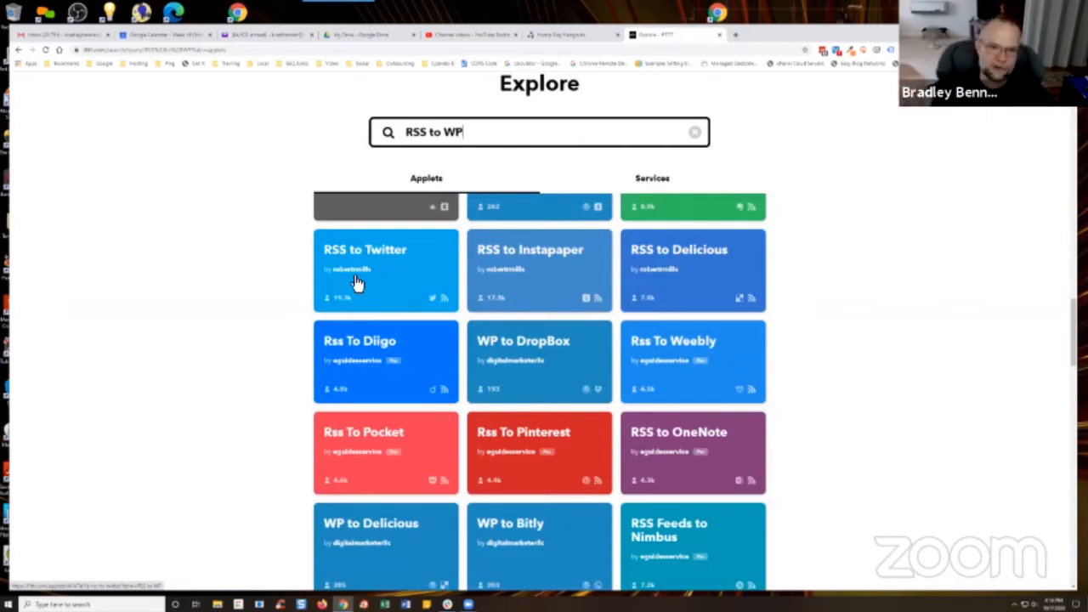
{"action": "mouse_move", "coordinate": [349, 313]}
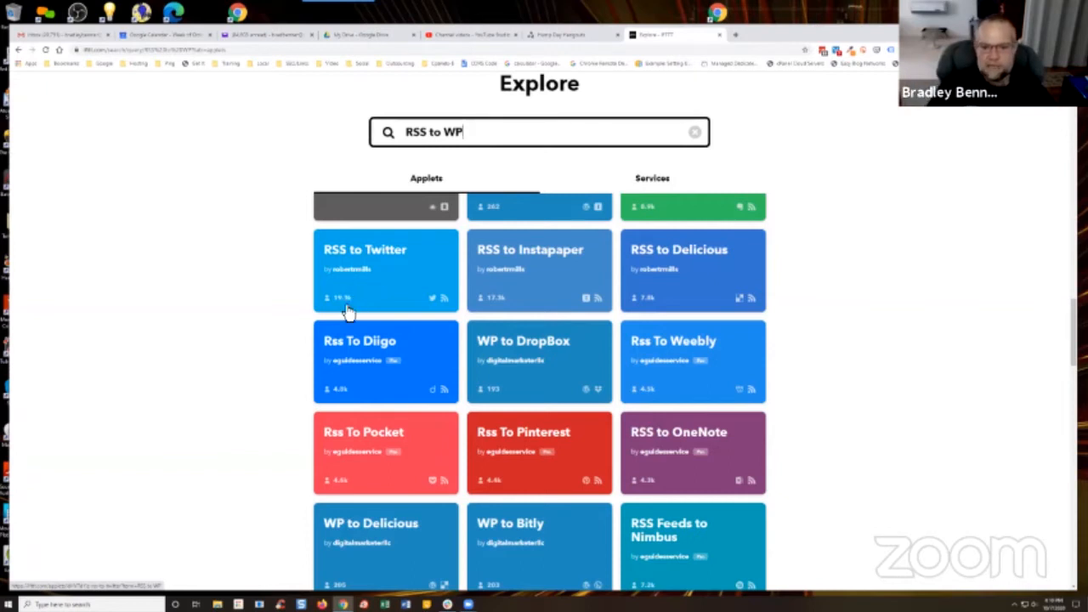
{"action": "mouse_move", "coordinate": [347, 309]}
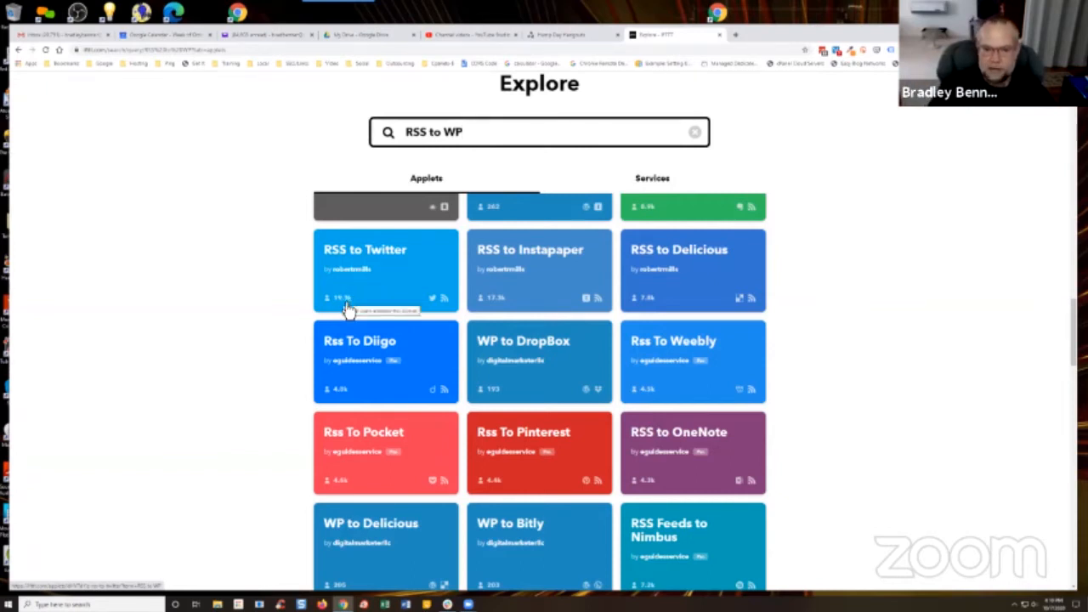
{"action": "mouse_move", "coordinate": [387, 262]}
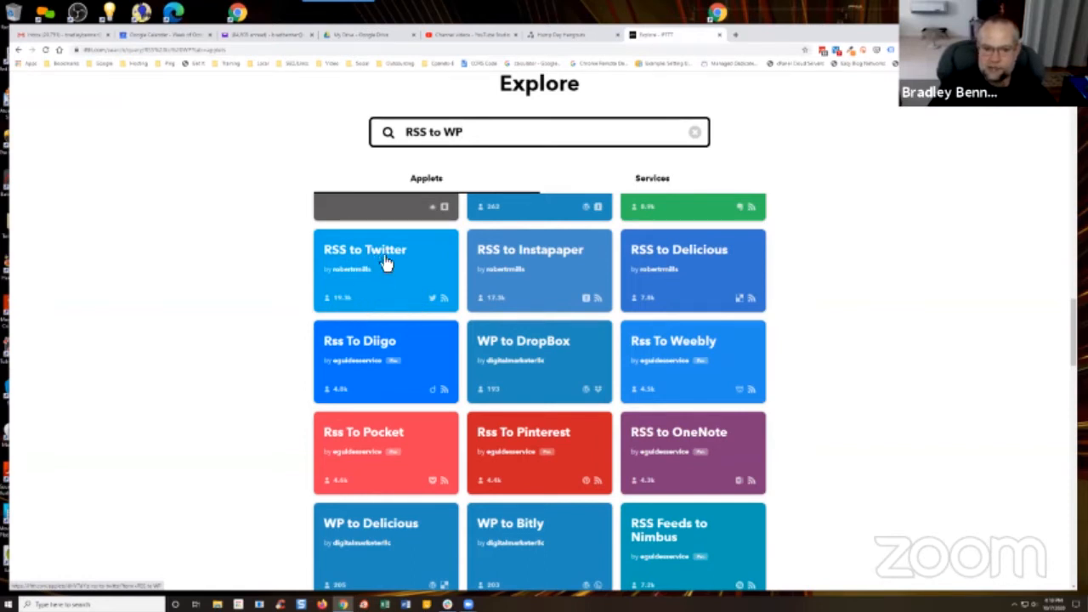
{"action": "mouse_move", "coordinate": [678, 276]}
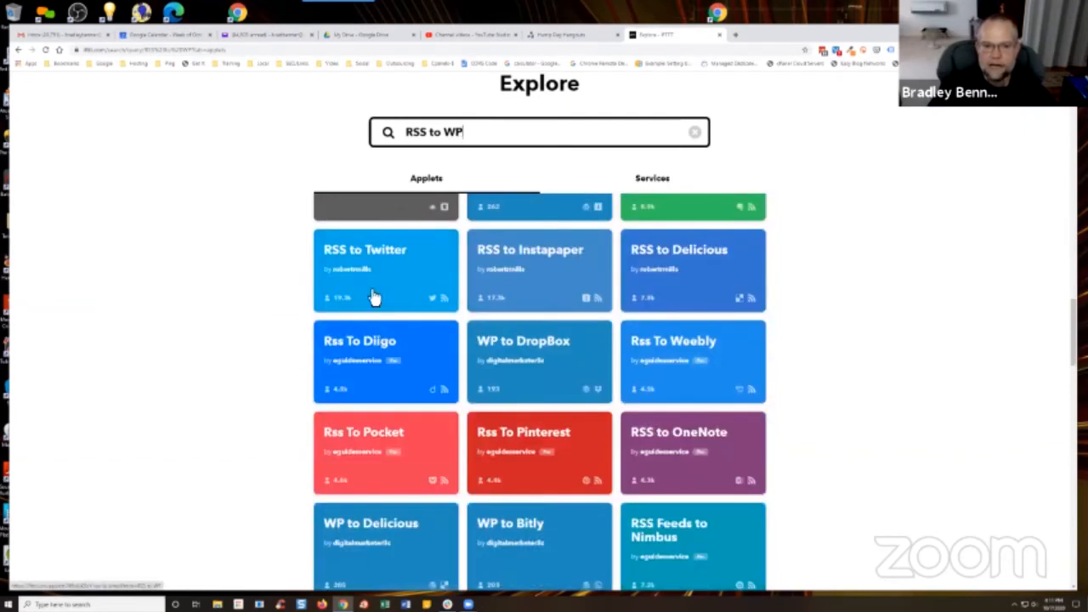
{"action": "left_click", "coordinate": [385, 268]}
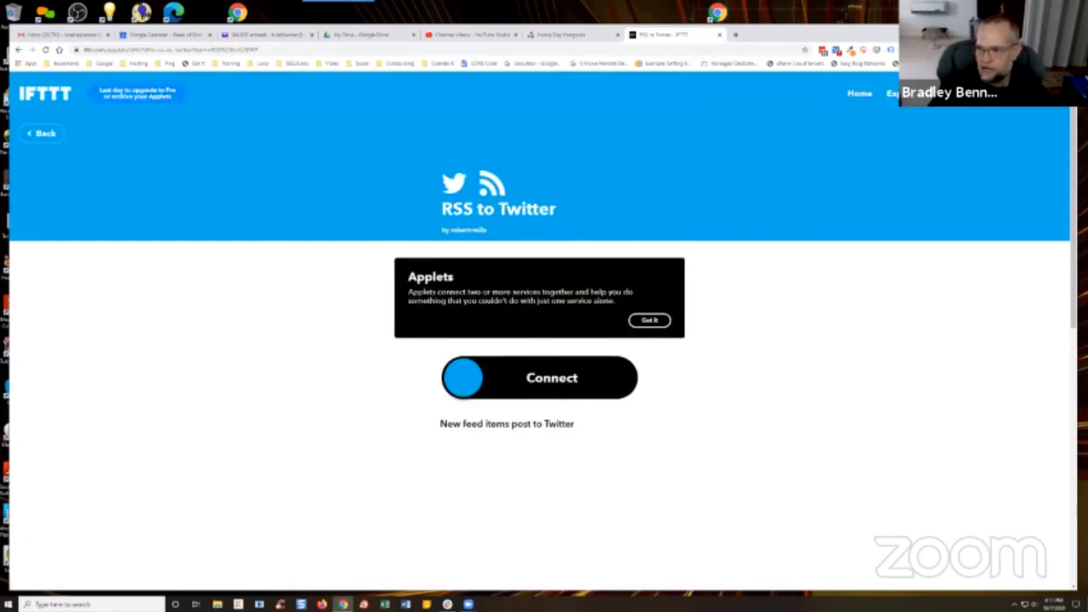
{"action": "scroll", "scroll_direction": "down", "scroll_amount": 3}
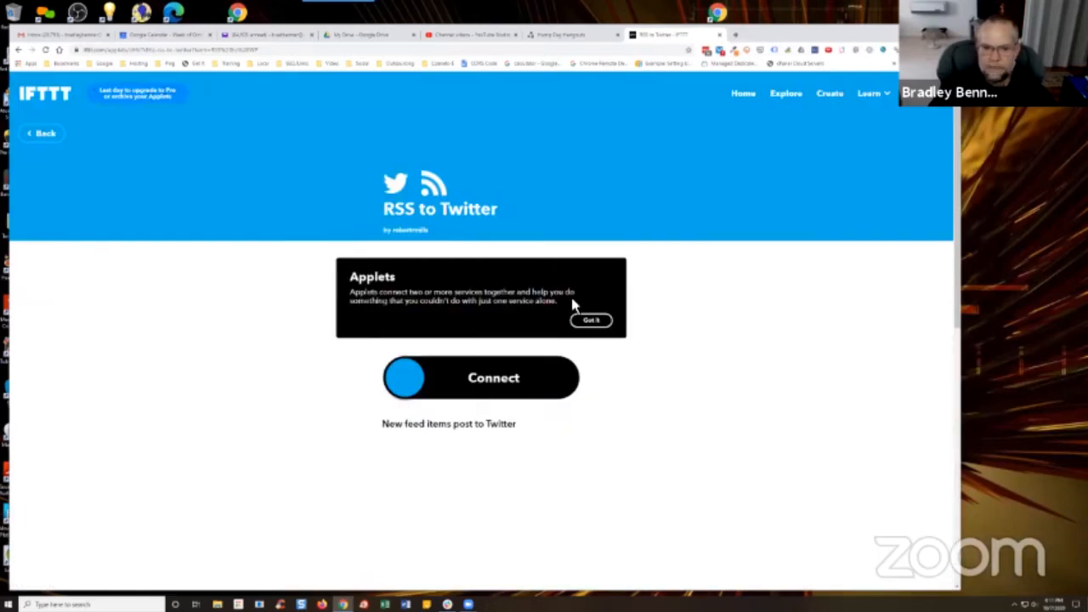
{"action": "mouse_move", "coordinate": [224, 156]}
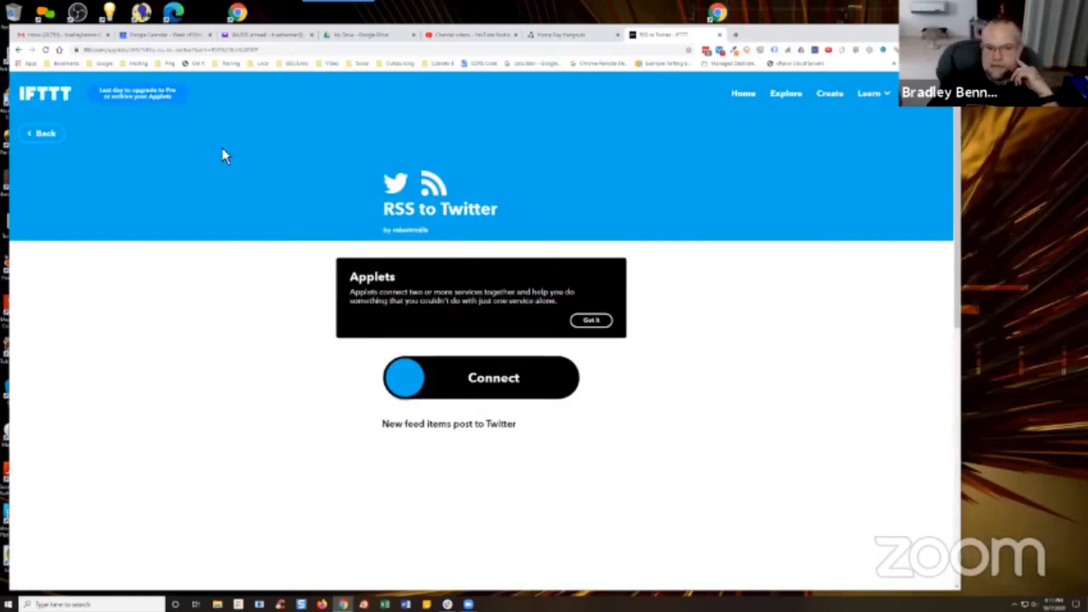
{"action": "mouse_move", "coordinate": [712, 212]}
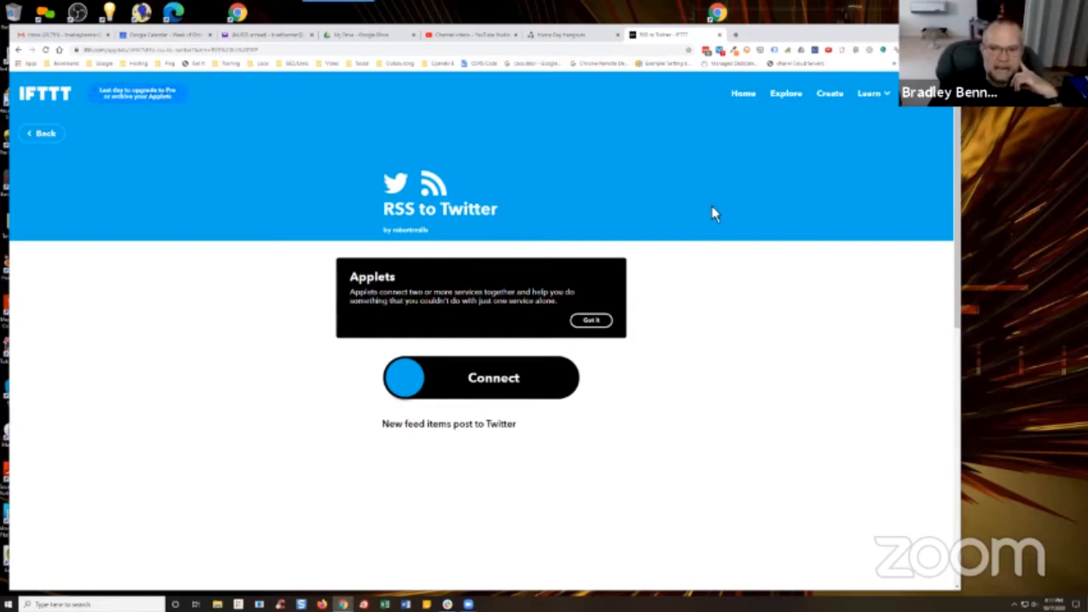
{"action": "mouse_move", "coordinate": [235, 338]}
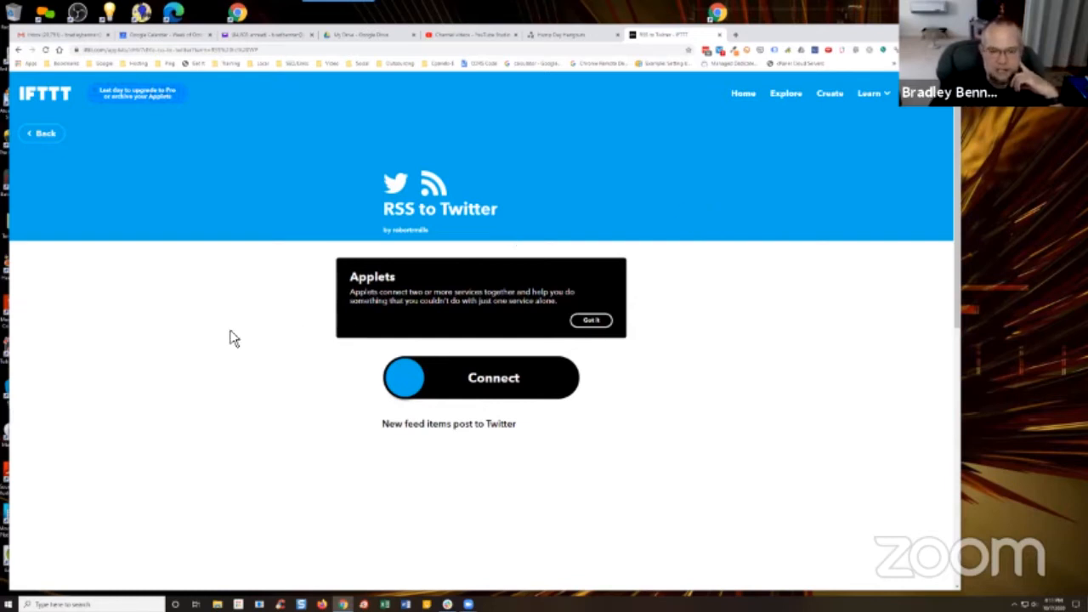
{"action": "mouse_move", "coordinate": [735, 327]}
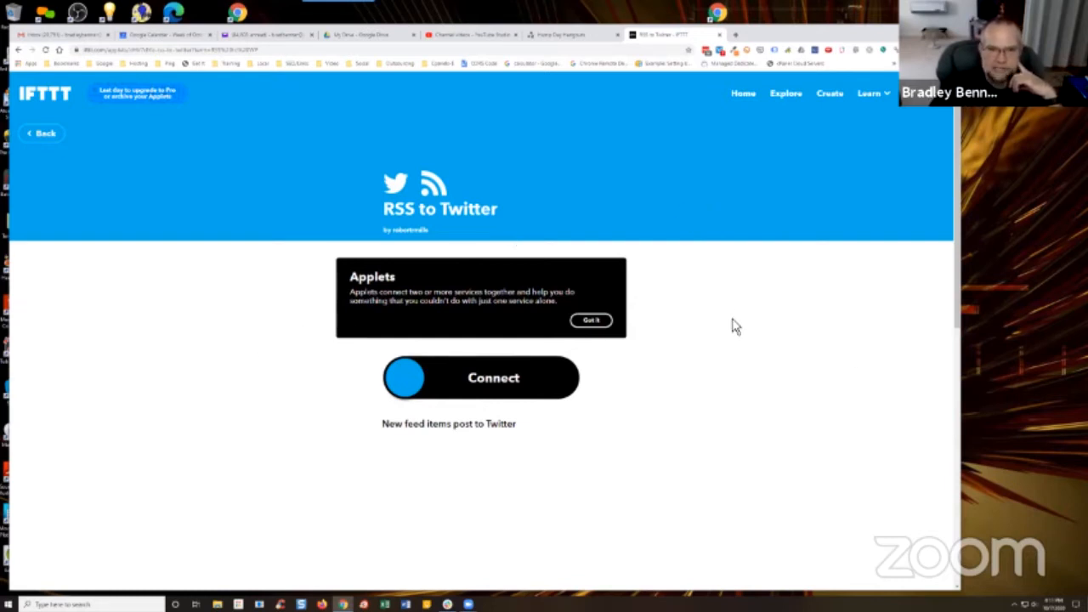
{"action": "mouse_move", "coordinate": [735, 327]}
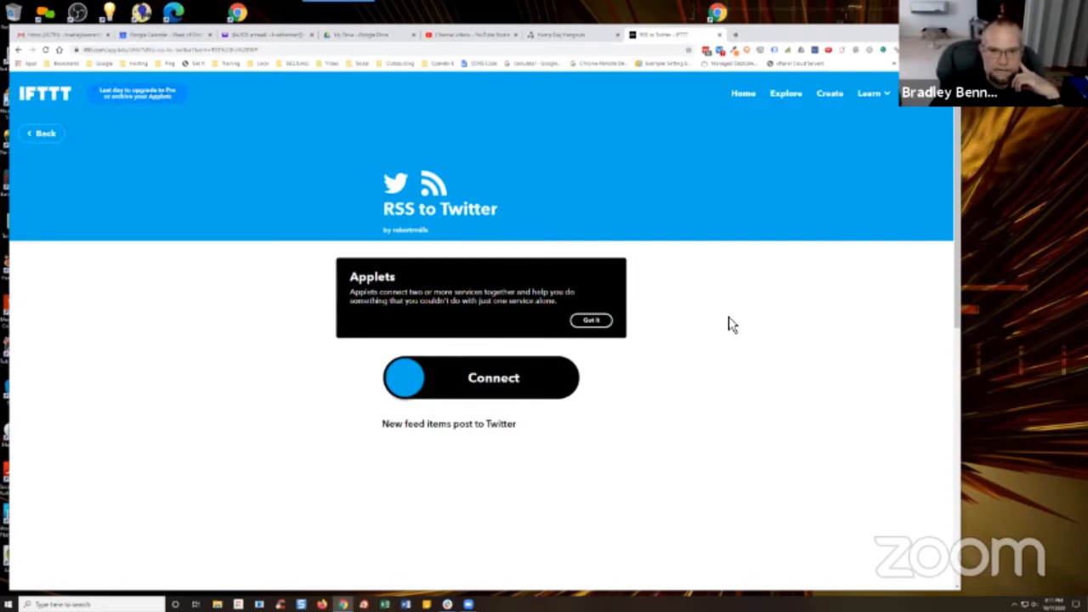
{"action": "mouse_move", "coordinate": [881, 139]}
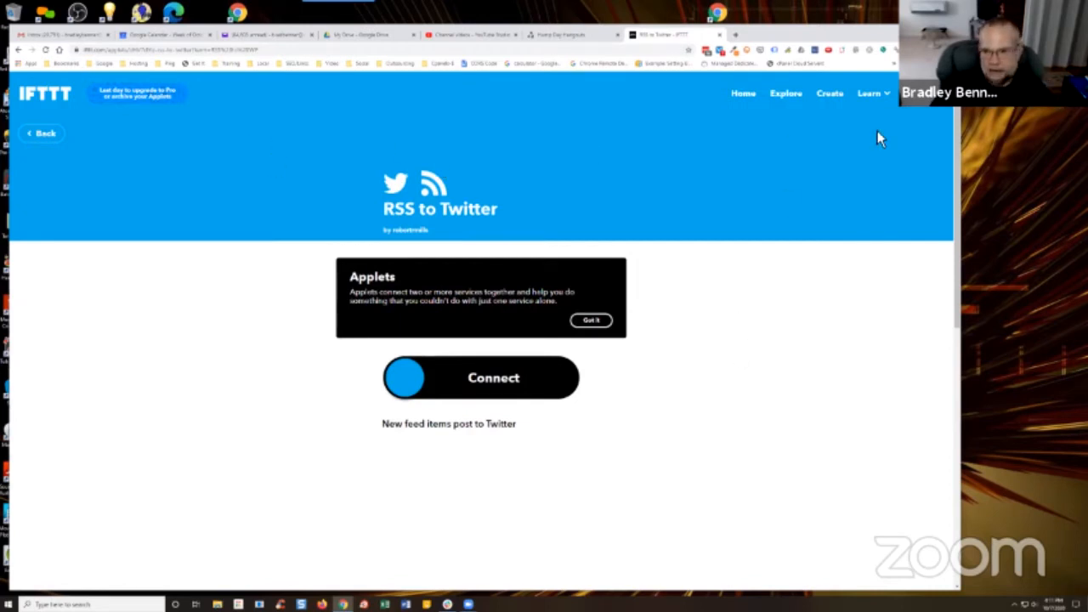
Step: Search Explore for 'YT' and browse applets like YT Like to Twitter and New YT Video to Twitter
{"action": "left_click", "coordinate": [785, 93]}
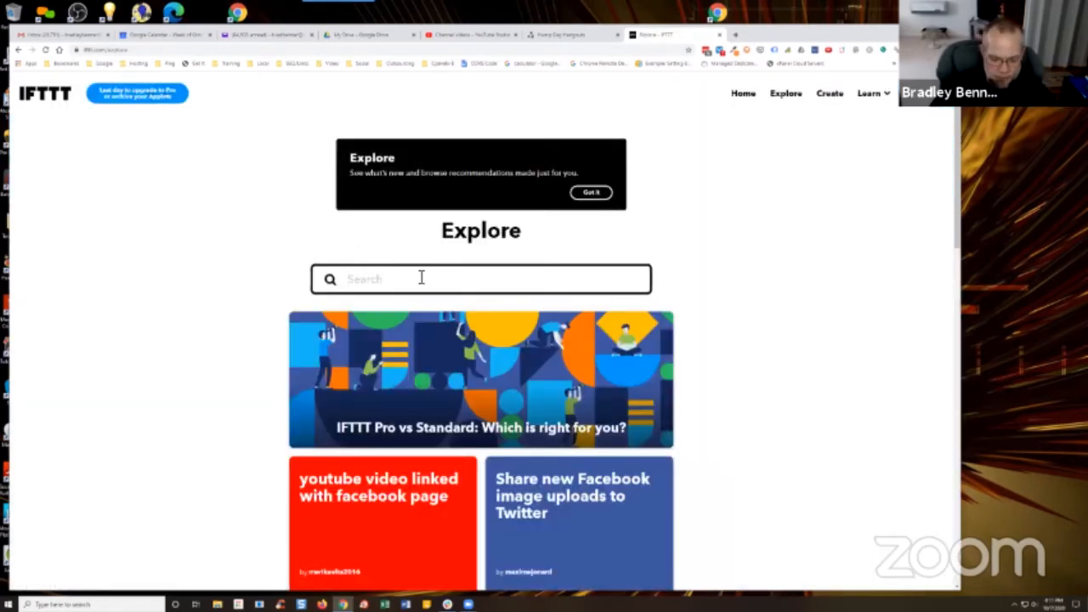
{"action": "type", "text": "YT to Twitter"}
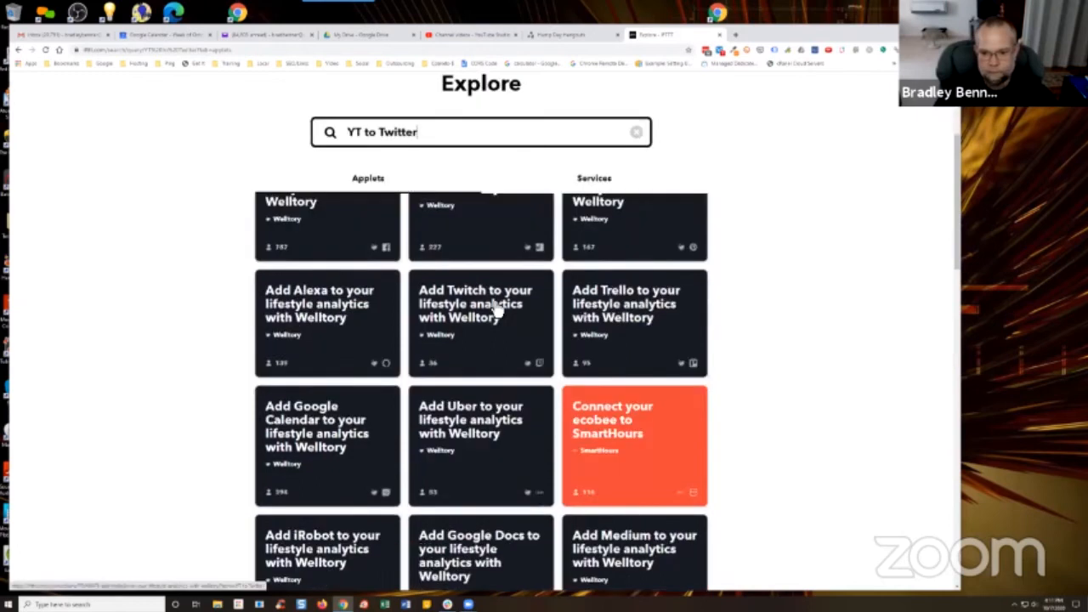
{"action": "scroll", "scroll_direction": "down", "scroll_amount": 3}
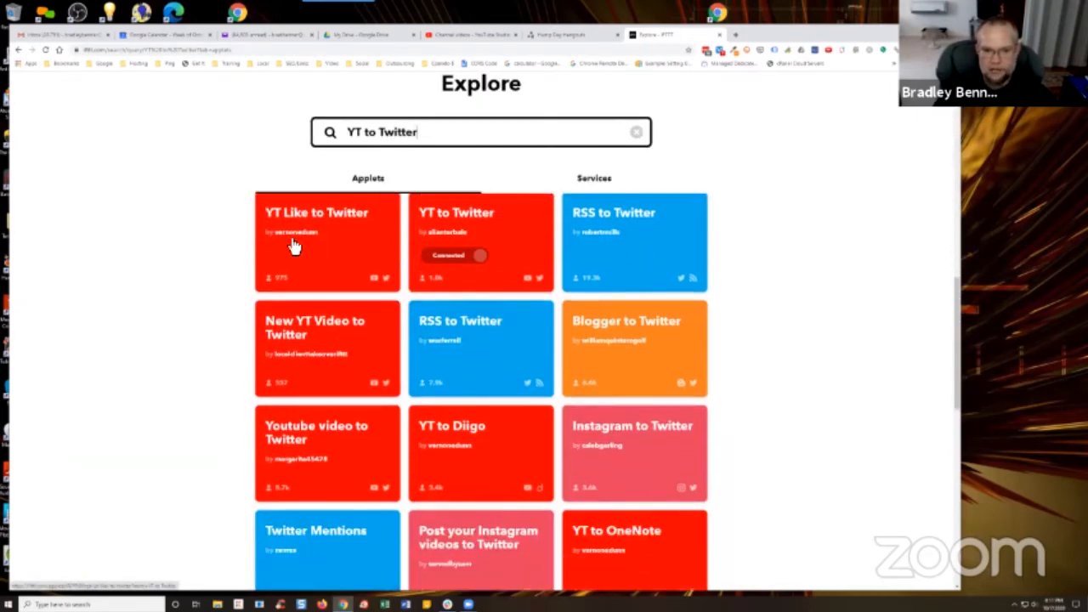
{"action": "mouse_move", "coordinate": [308, 246]}
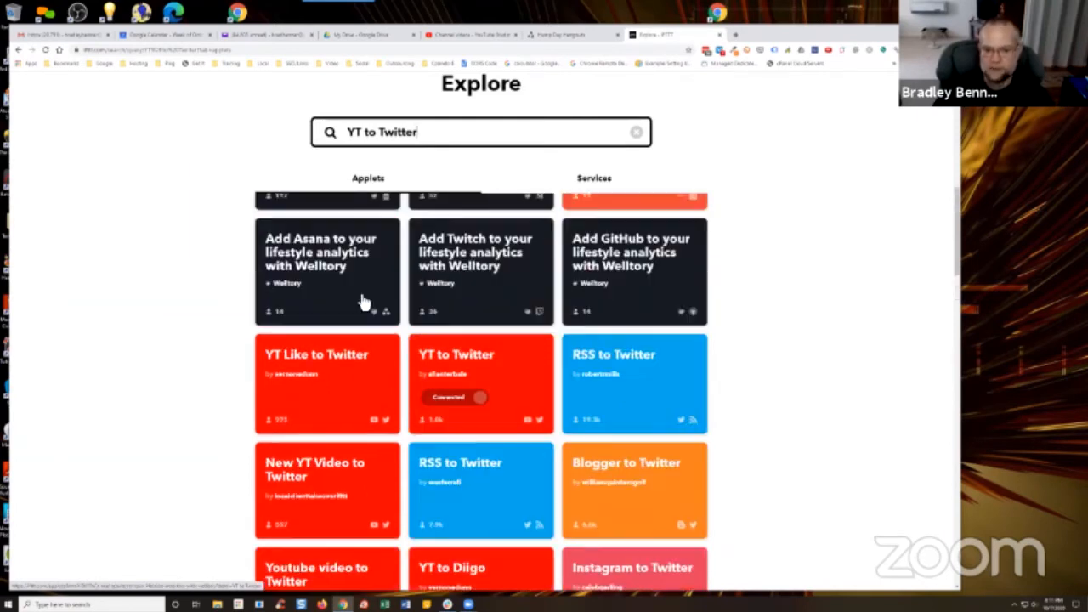
{"action": "scroll", "scroll_direction": "down", "scroll_amount": 3}
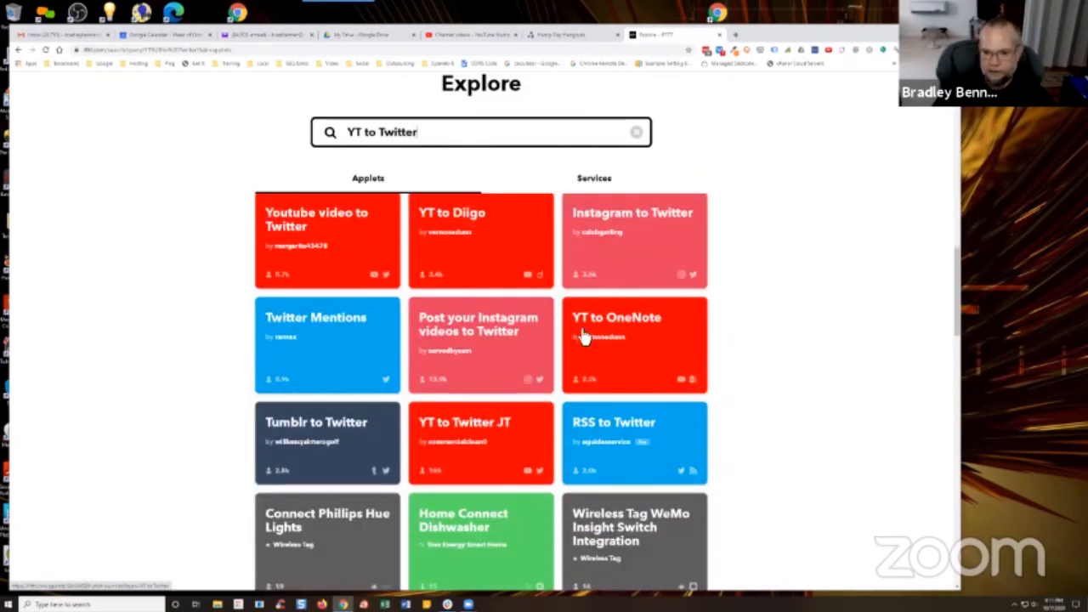
{"action": "scroll", "scroll_direction": "down", "scroll_amount": 3}
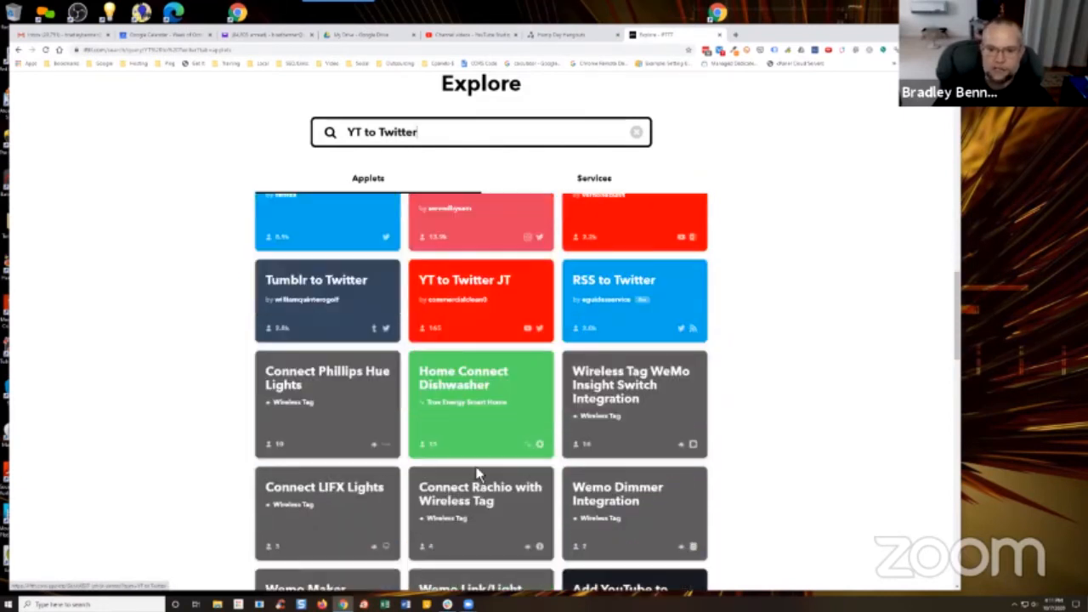
{"action": "mouse_move", "coordinate": [164, 326]}
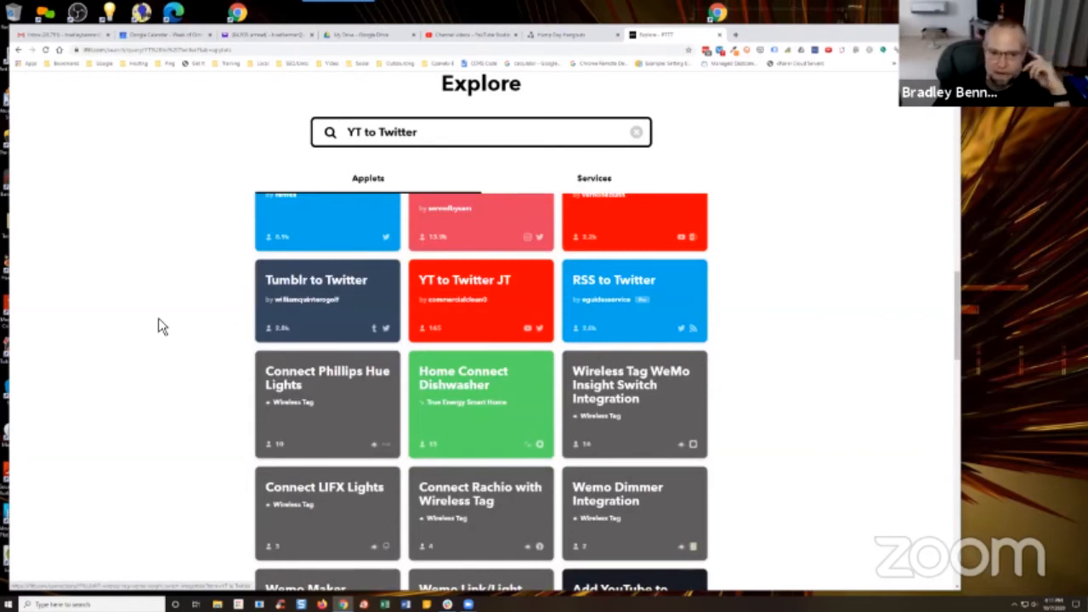
{"action": "left_click", "coordinate": [392, 133]}
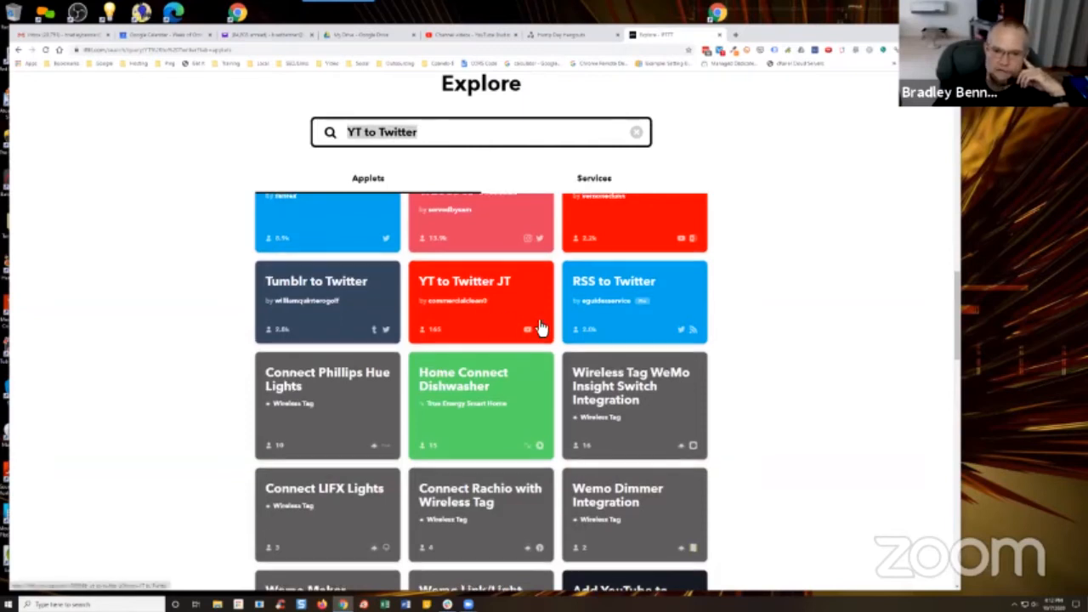
{"action": "scroll", "scroll_direction": "down", "scroll_amount": 3}
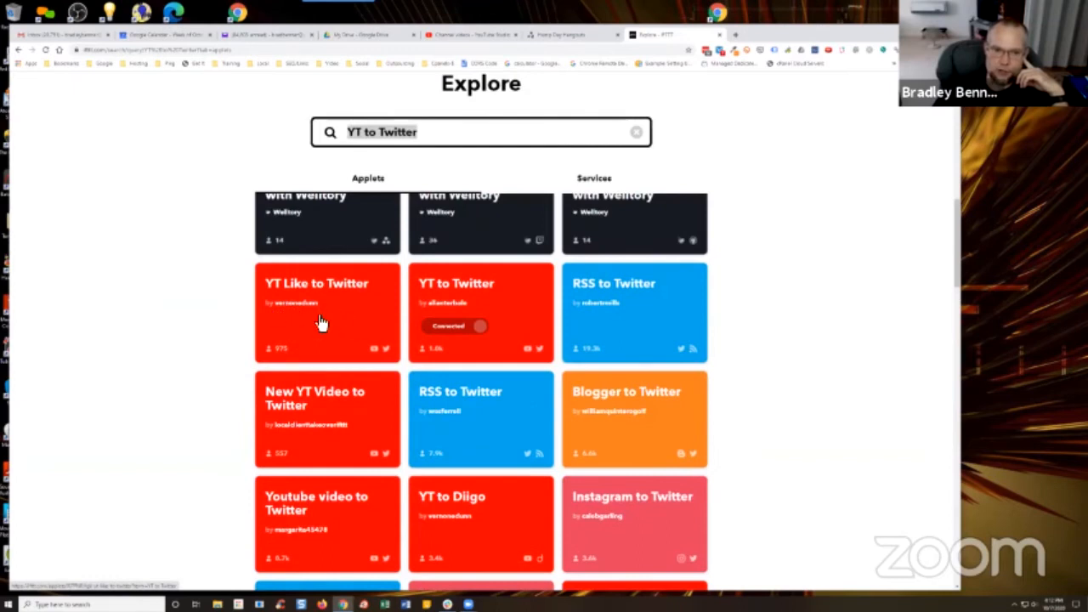
{"action": "mouse_move", "coordinate": [333, 321]}
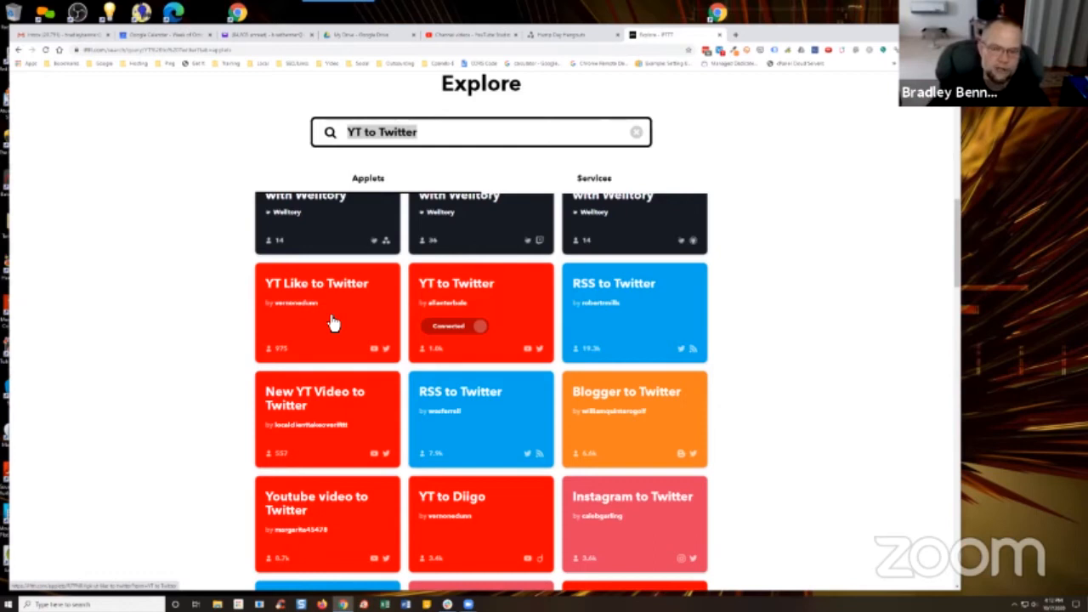
{"action": "mouse_move", "coordinate": [360, 352]}
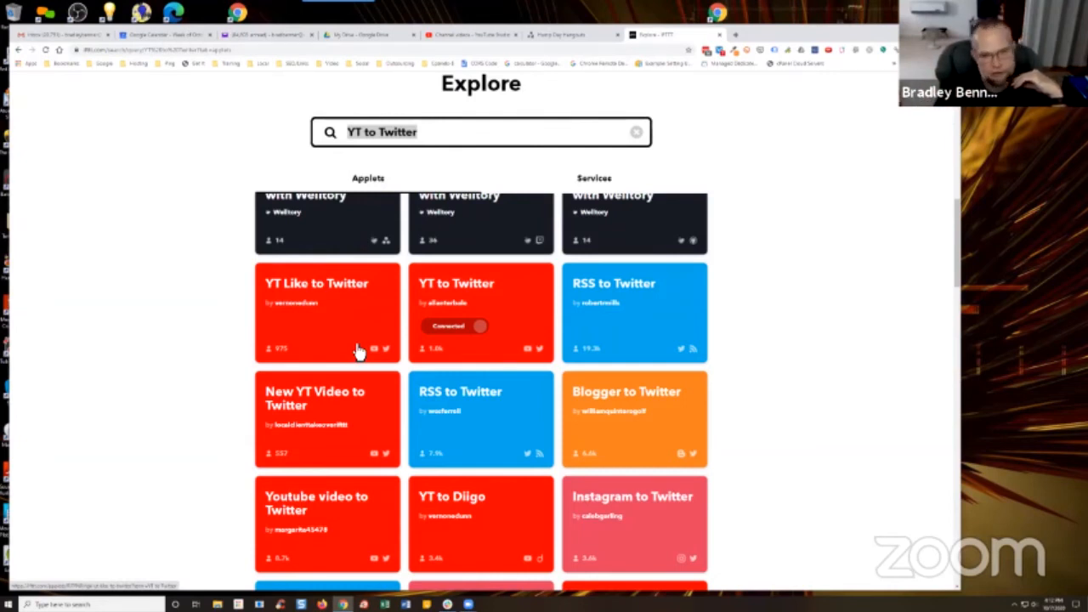
{"action": "mouse_move", "coordinate": [711, 582]}
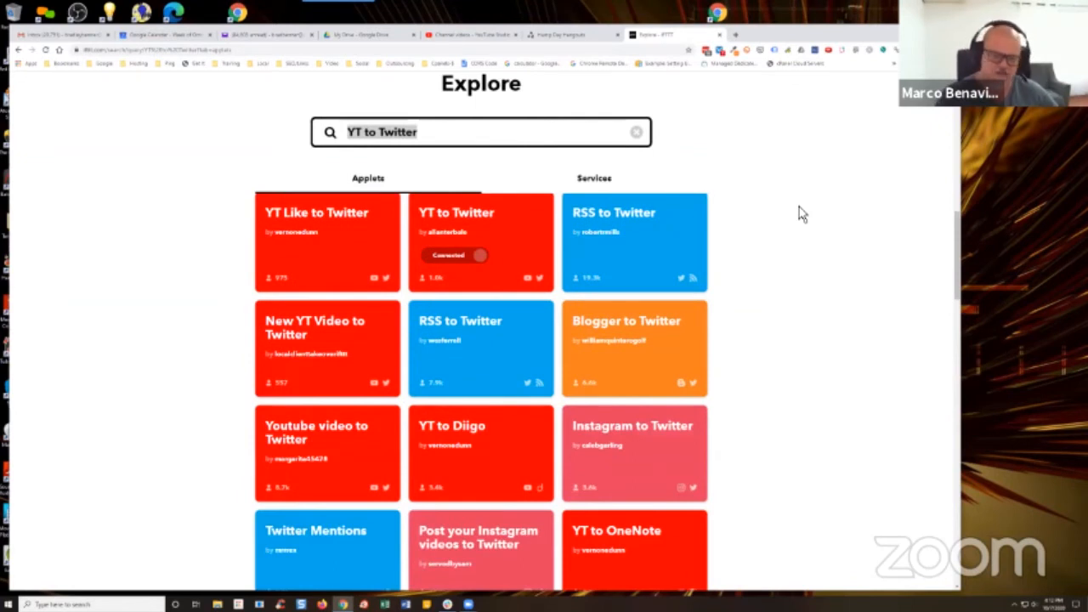
{"action": "scroll", "scroll_direction": "down", "scroll_amount": 3}
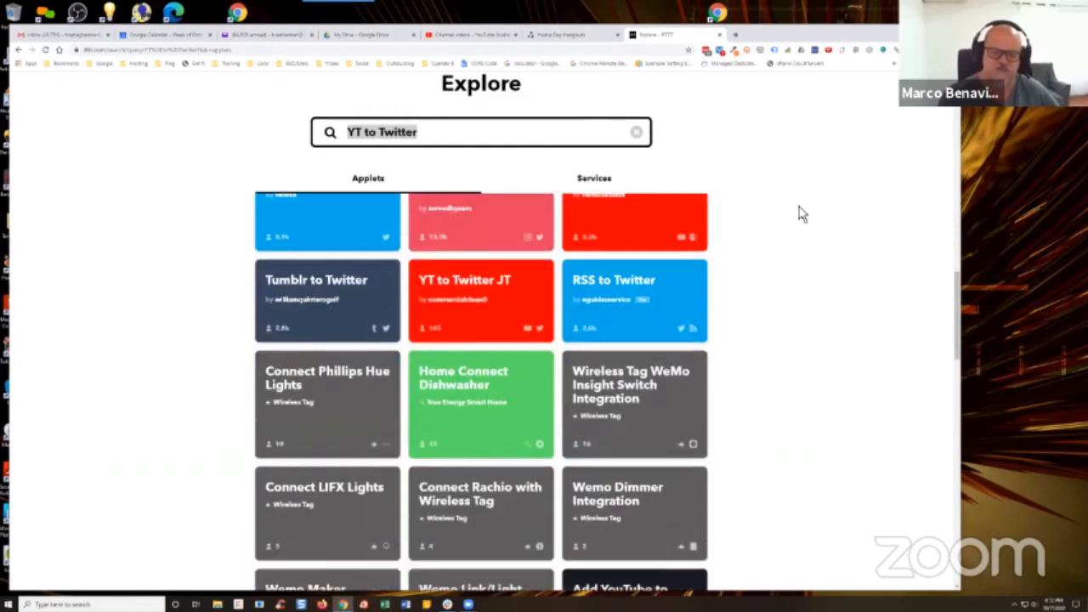
{"action": "scroll", "scroll_direction": "down", "scroll_amount": 3}
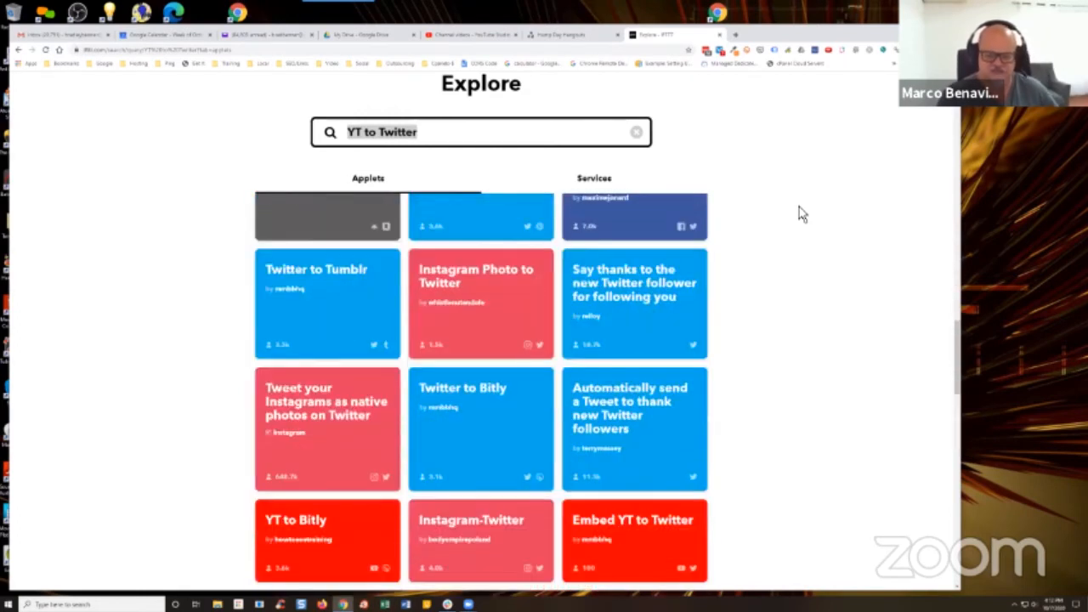
{"action": "scroll", "scroll_direction": "down", "scroll_amount": 3}
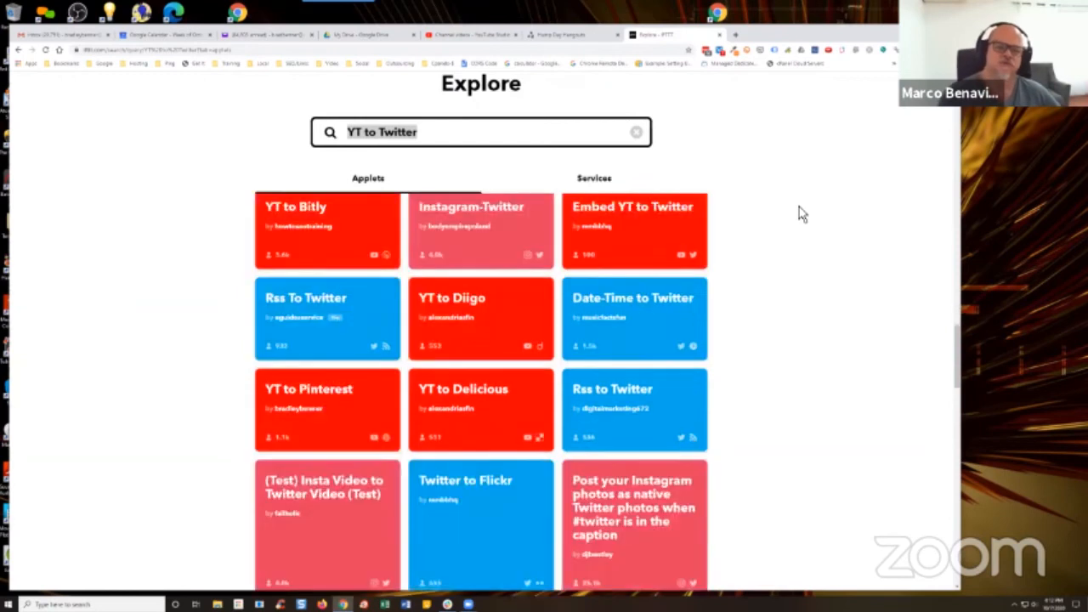
{"action": "scroll", "scroll_direction": "down", "scroll_amount": 3}
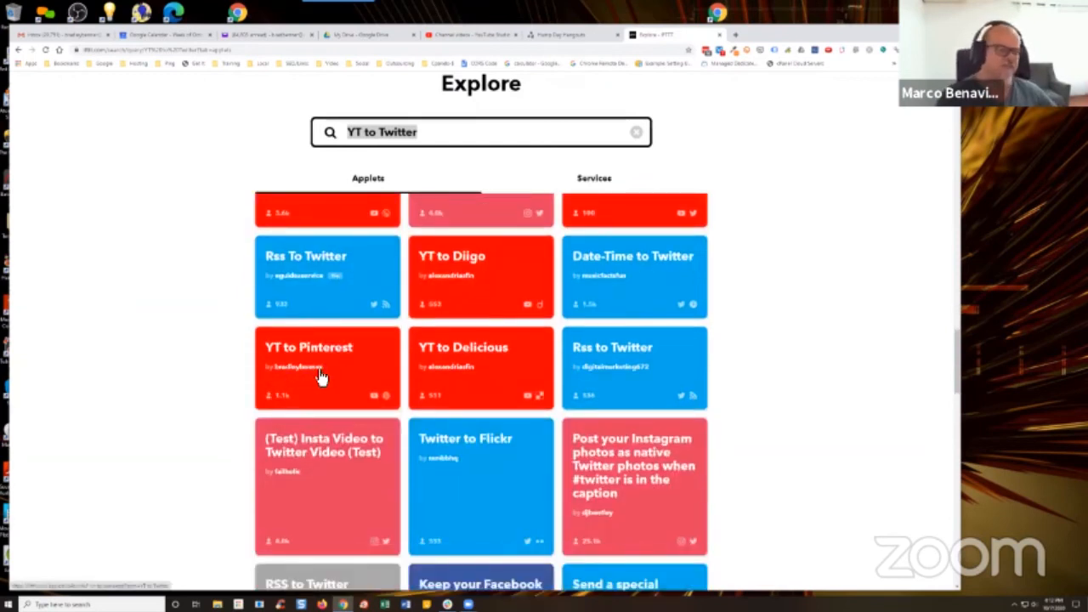
{"action": "mouse_move", "coordinate": [197, 469]}
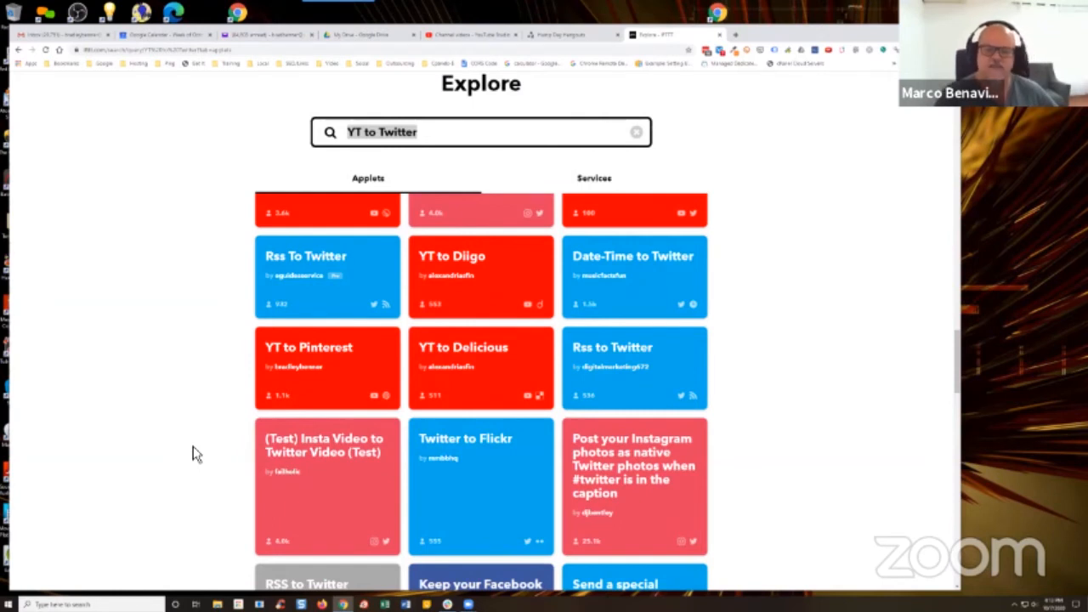
{"action": "scroll", "scroll_direction": "down", "scroll_amount": 3}
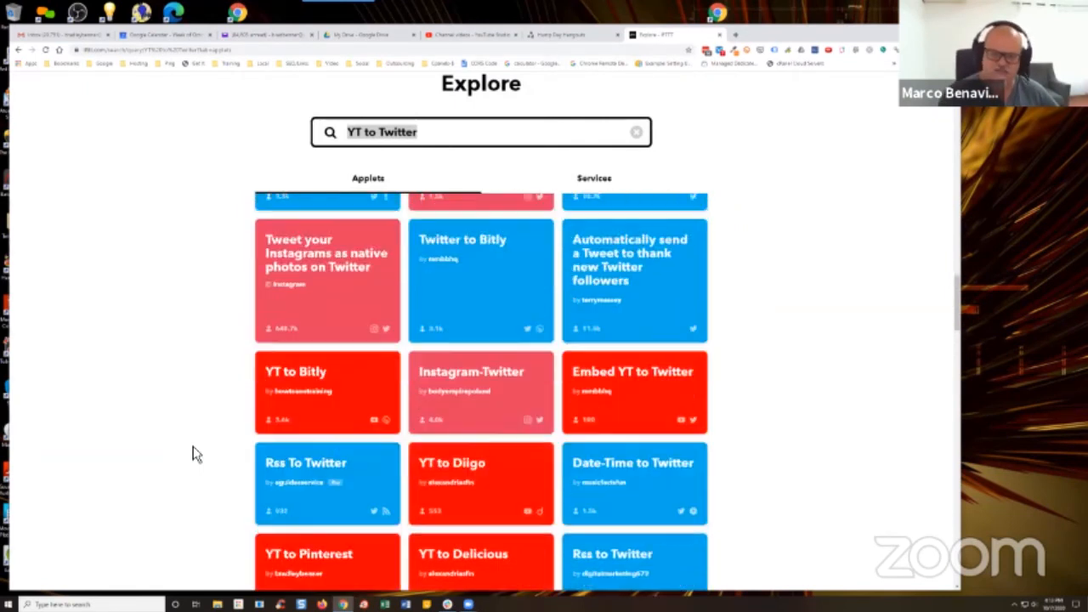
{"action": "scroll", "scroll_direction": "down", "scroll_amount": 3}
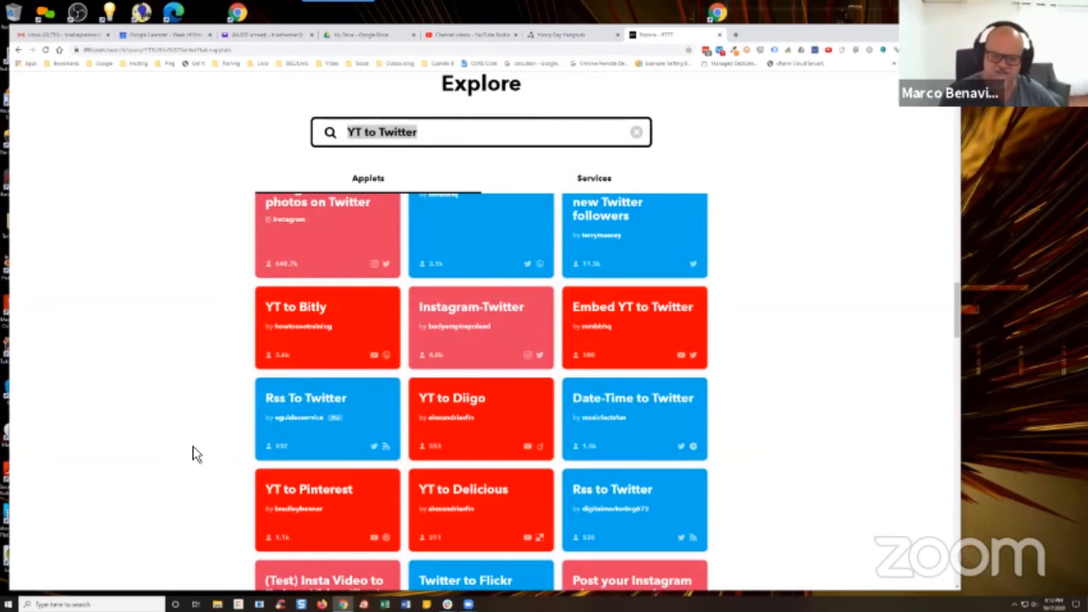
{"action": "scroll", "scroll_direction": "down", "scroll_amount": 3}
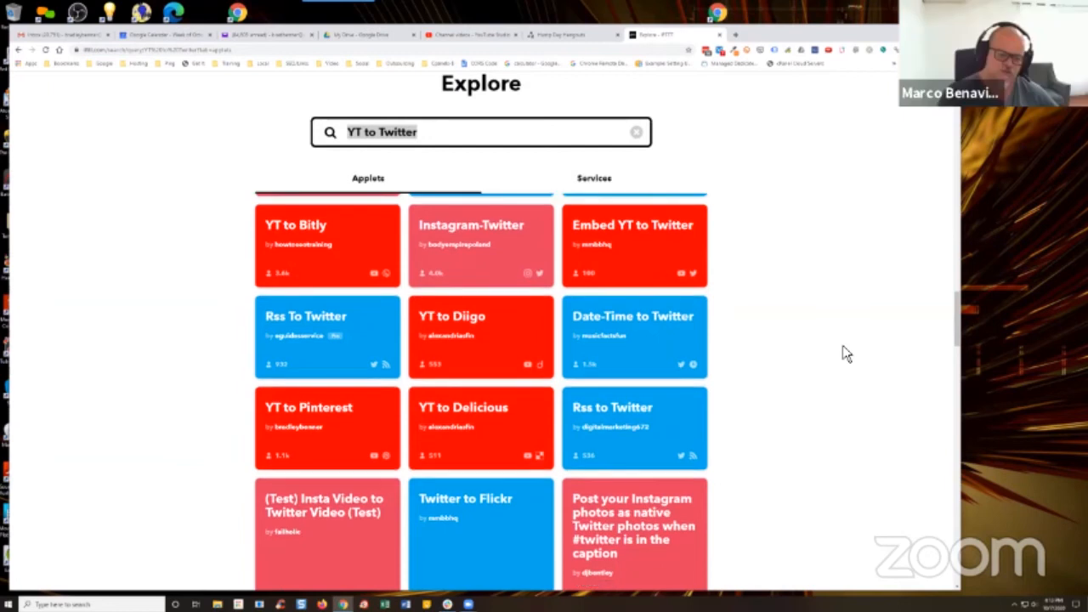
{"action": "scroll", "scroll_direction": "down", "scroll_amount": 3}
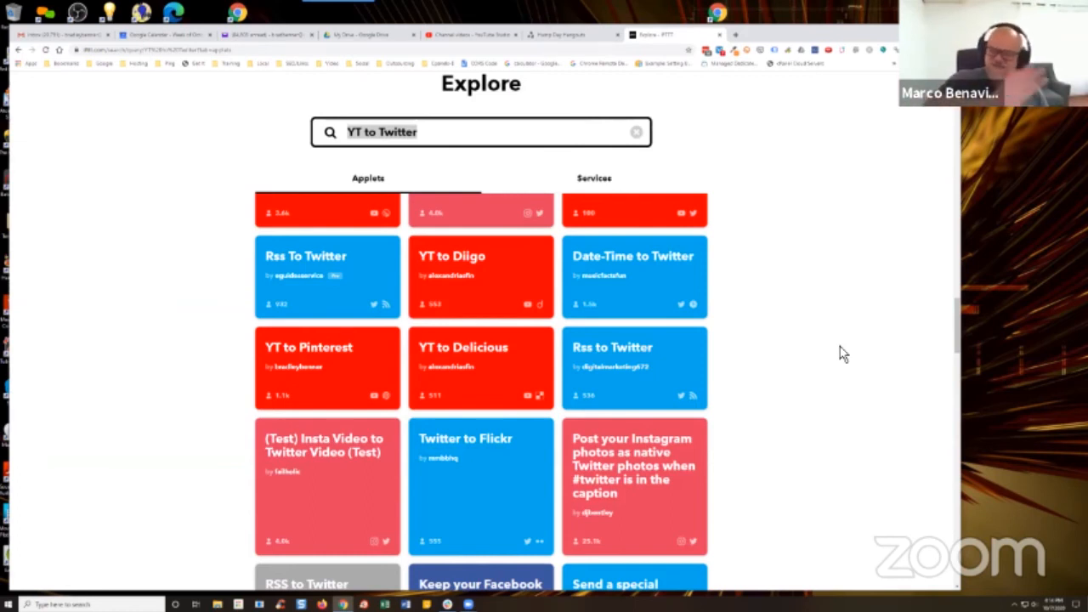
Step: Scroll further down the YT to Twitter applet results before returning to the Hump Day Hangout chat
{"action": "scroll", "scroll_direction": "down", "scroll_amount": 3}
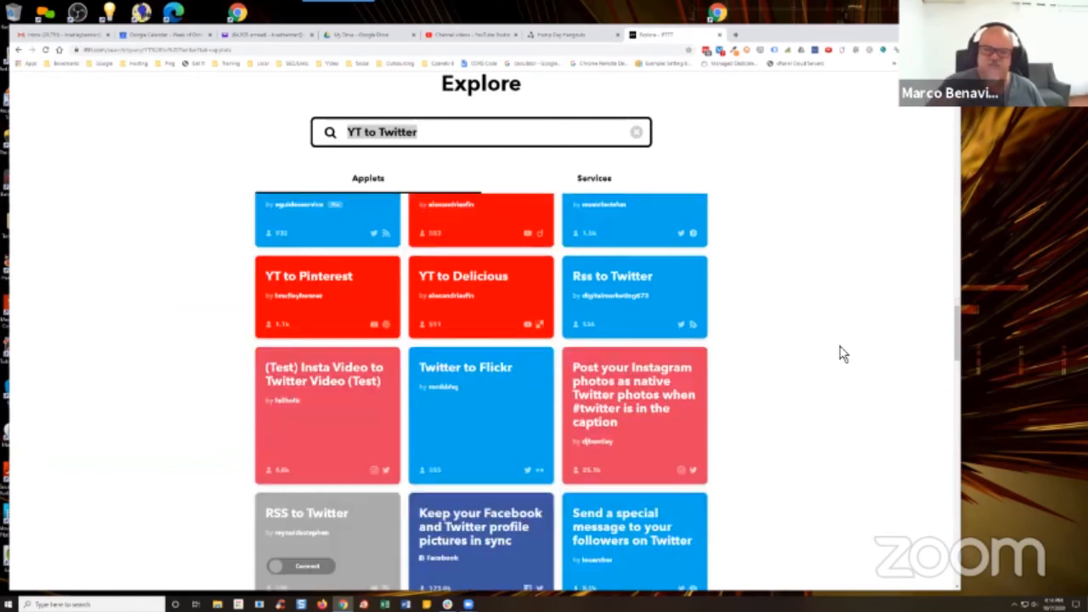
{"action": "scroll", "scroll_direction": "down", "scroll_amount": 3}
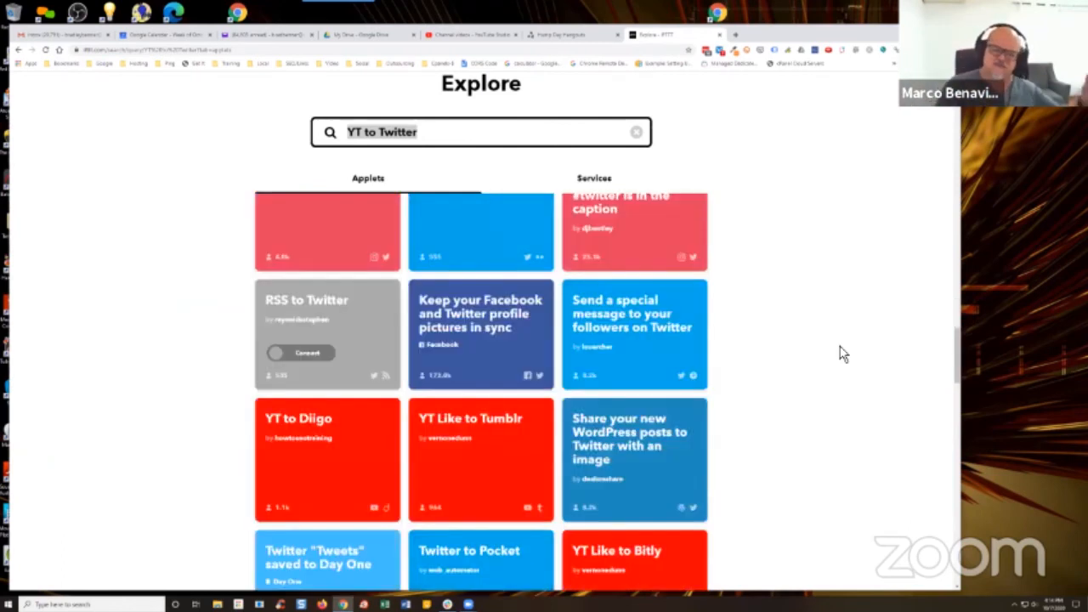
{"action": "scroll", "scroll_direction": "down", "scroll_amount": 3}
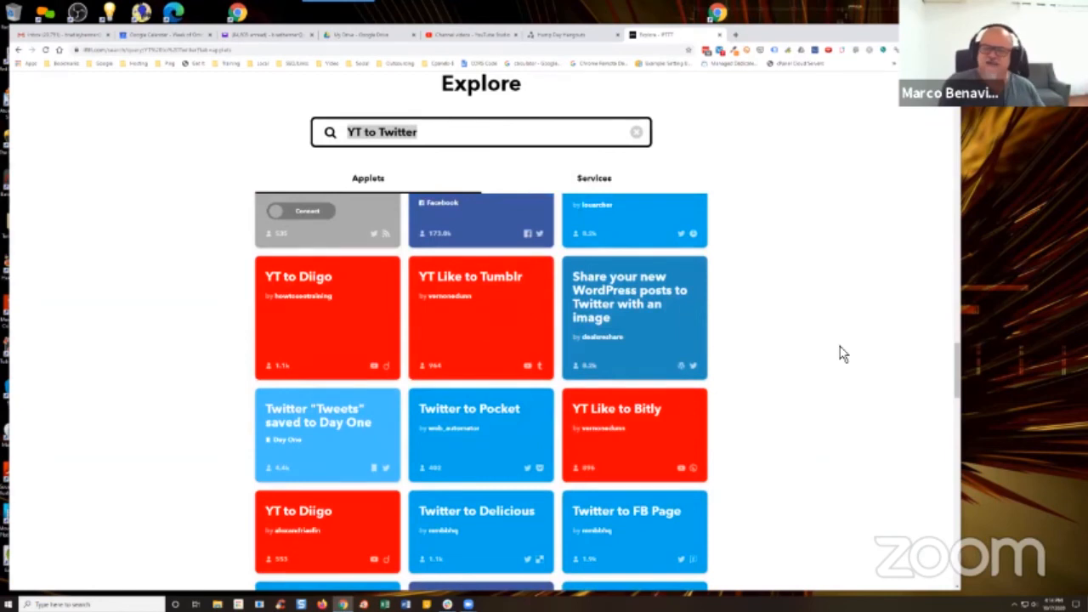
{"action": "scroll", "scroll_direction": "down", "scroll_amount": 3}
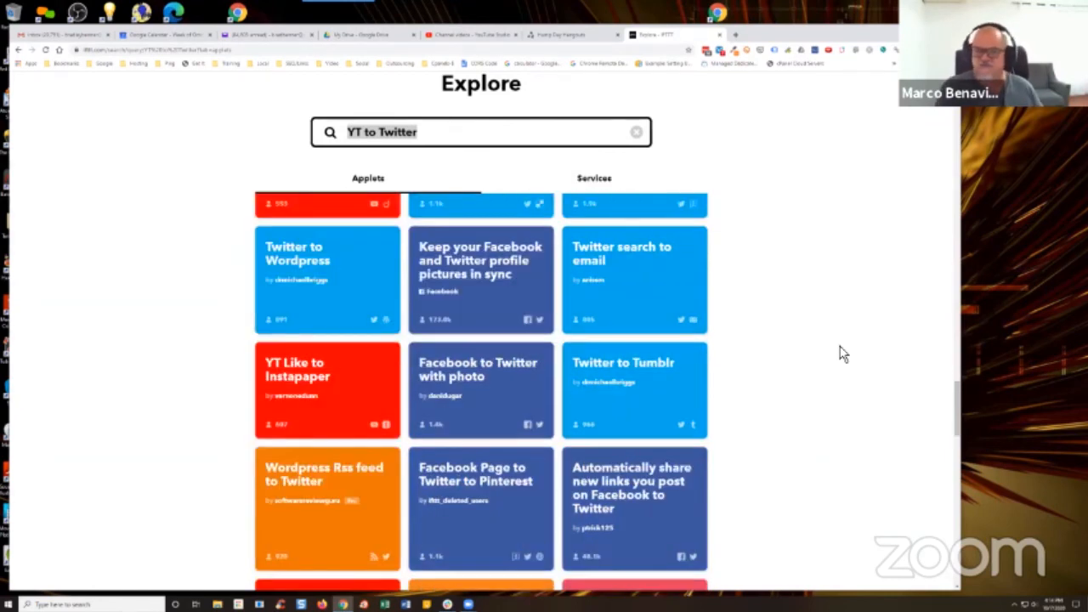
{"action": "scroll", "scroll_direction": "down", "scroll_amount": 3}
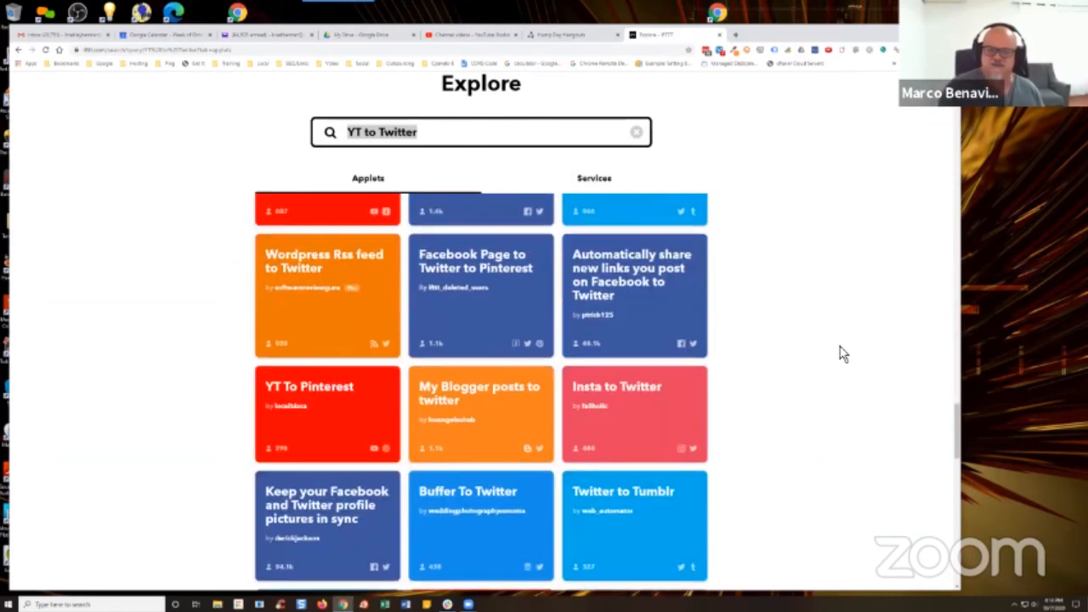
{"action": "scroll", "scroll_direction": "down", "scroll_amount": 3}
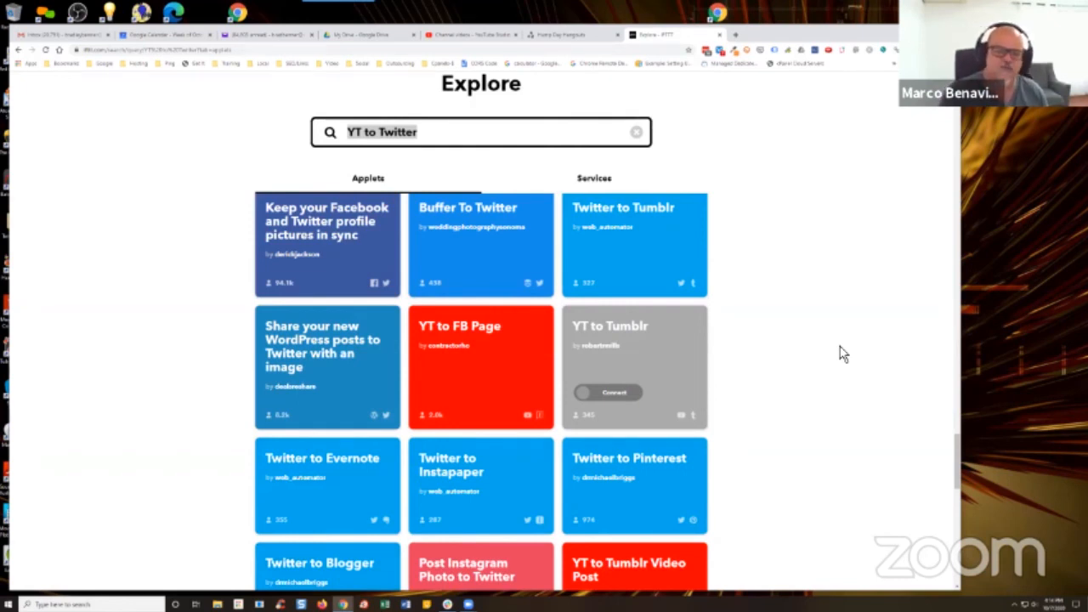
{"action": "scroll", "scroll_direction": "down", "scroll_amount": 3}
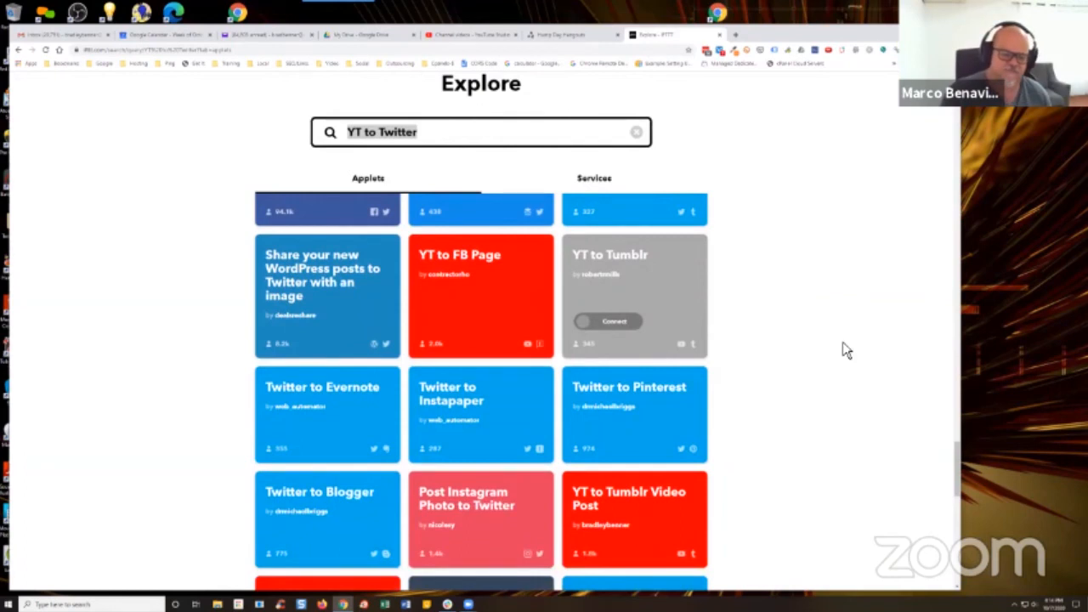
{"action": "scroll", "scroll_direction": "down", "scroll_amount": 3}
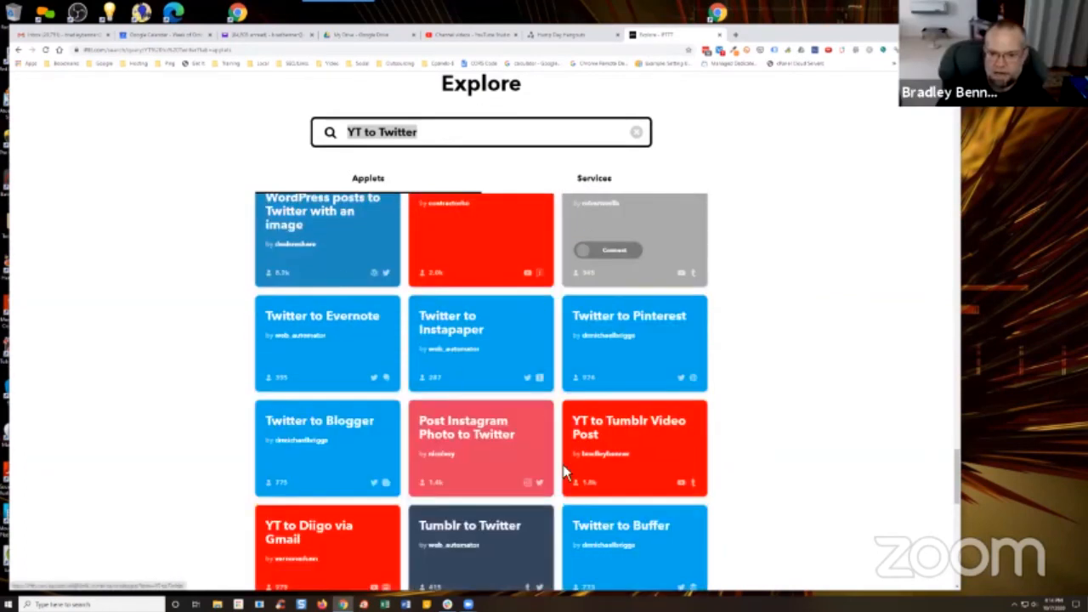
{"action": "scroll", "scroll_direction": "down", "scroll_amount": 3}
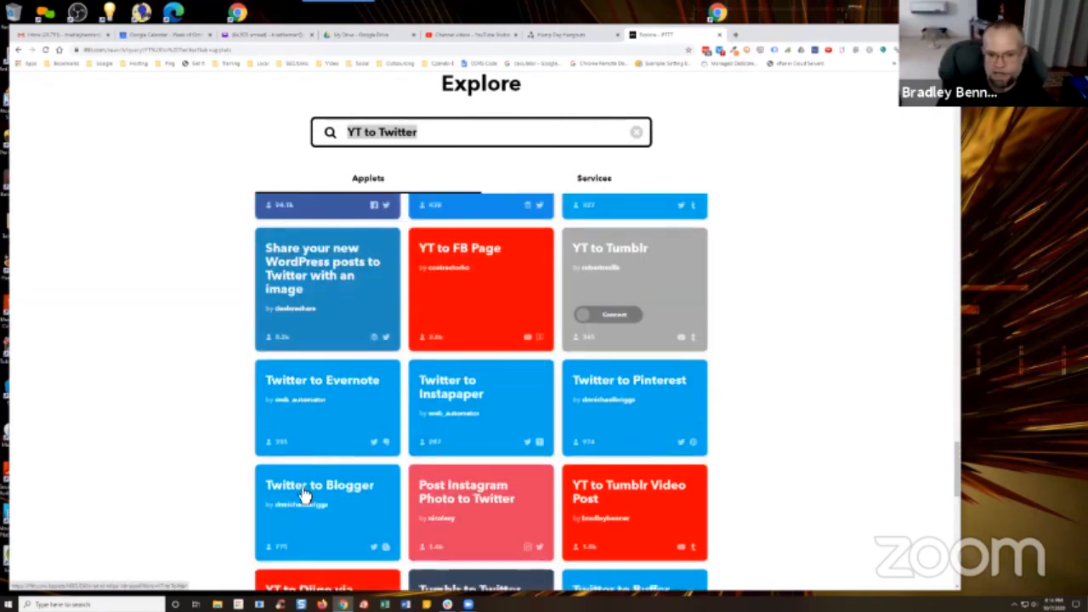
{"action": "scroll", "scroll_direction": "down", "scroll_amount": 3}
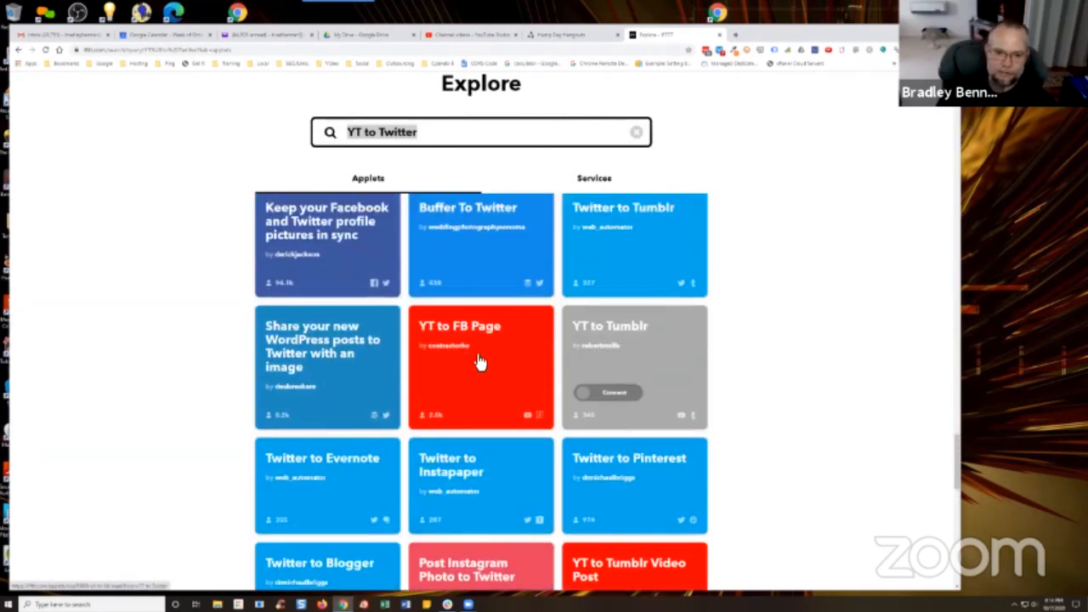
{"action": "mouse_move", "coordinate": [483, 394]}
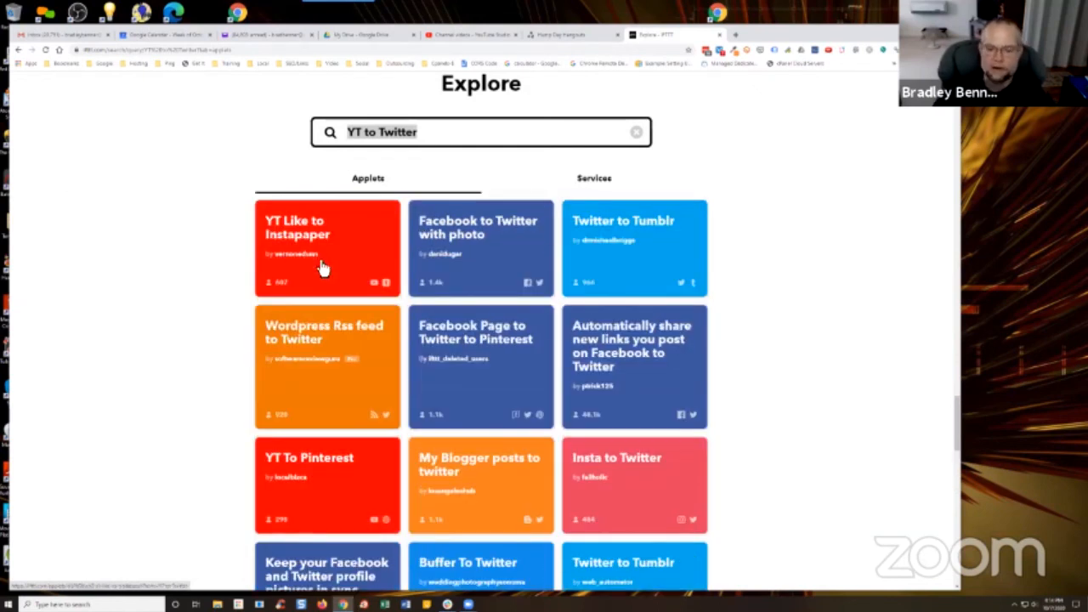
{"action": "mouse_move", "coordinate": [315, 274]}
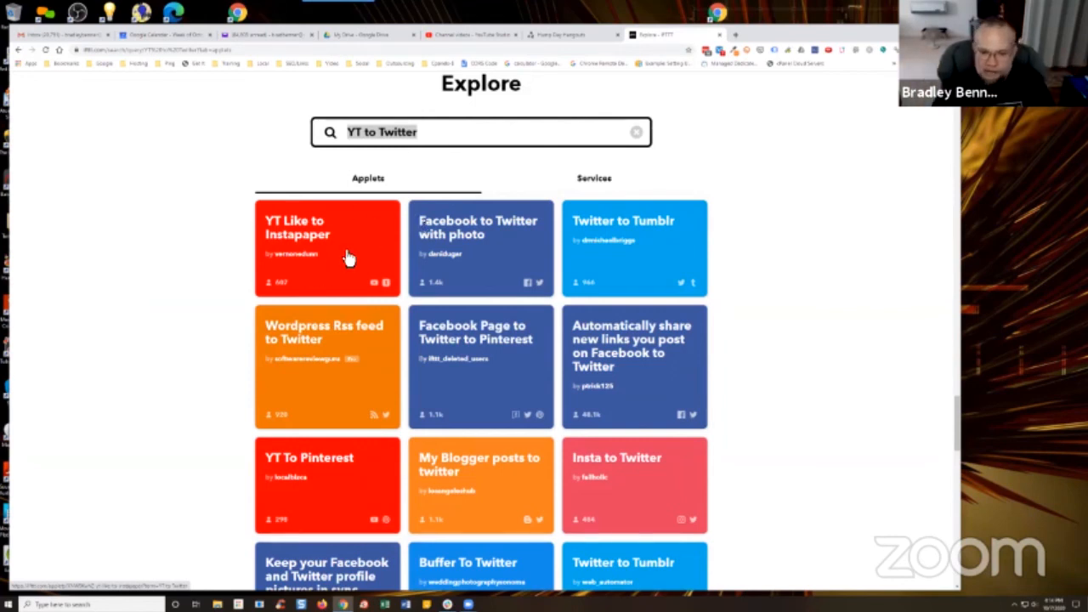
{"action": "mouse_move", "coordinate": [308, 289]}
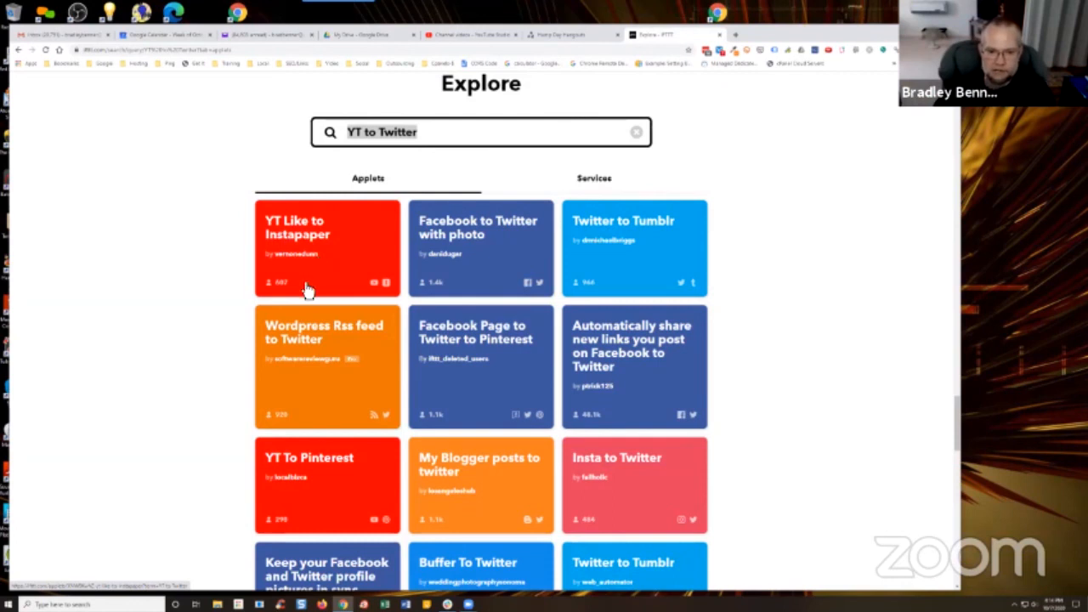
{"action": "scroll", "scroll_direction": "down", "scroll_amount": 3}
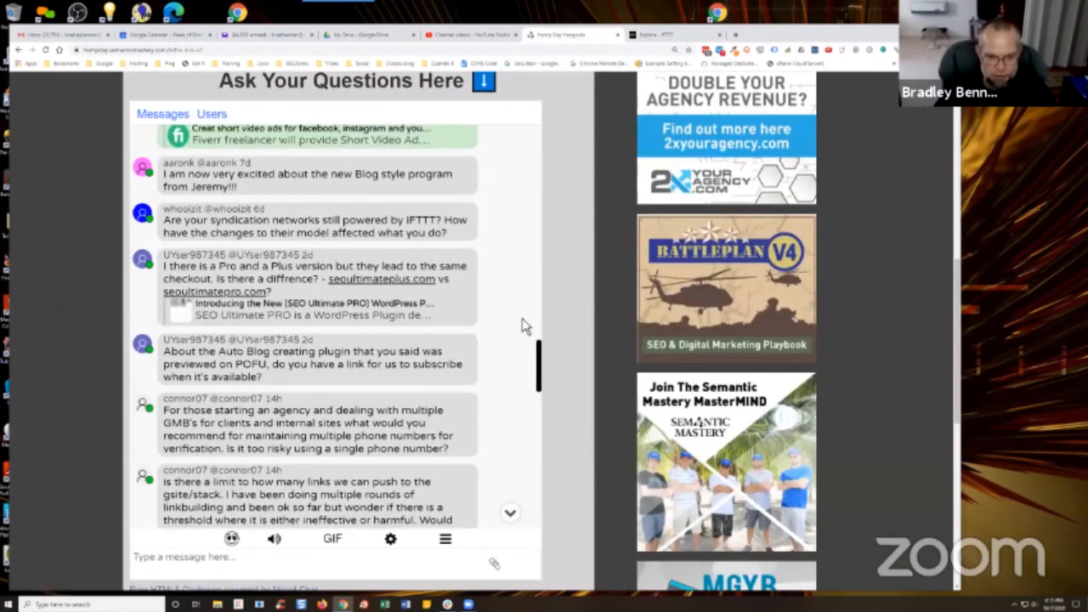
{"action": "mouse_move", "coordinate": [544, 323]}
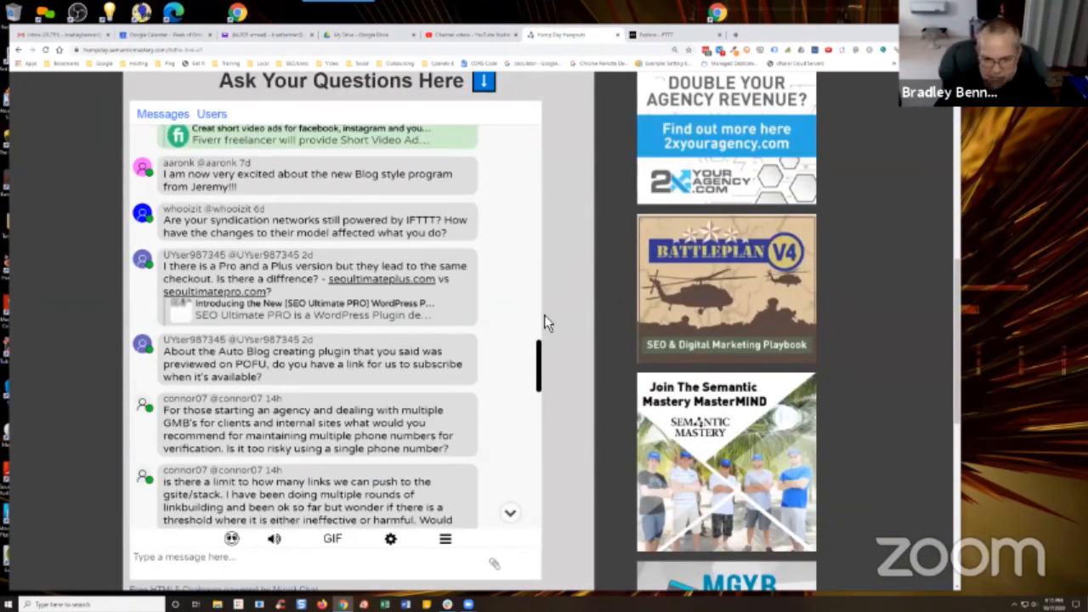